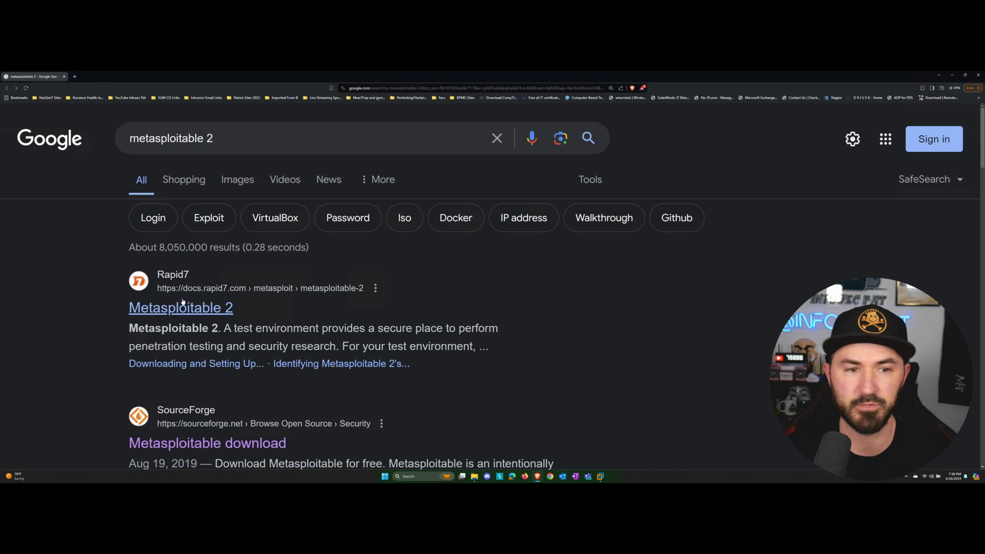
- Open the Rapid7 Metasploitable 2 documentation page from the Google search results
scroll(down, 3)
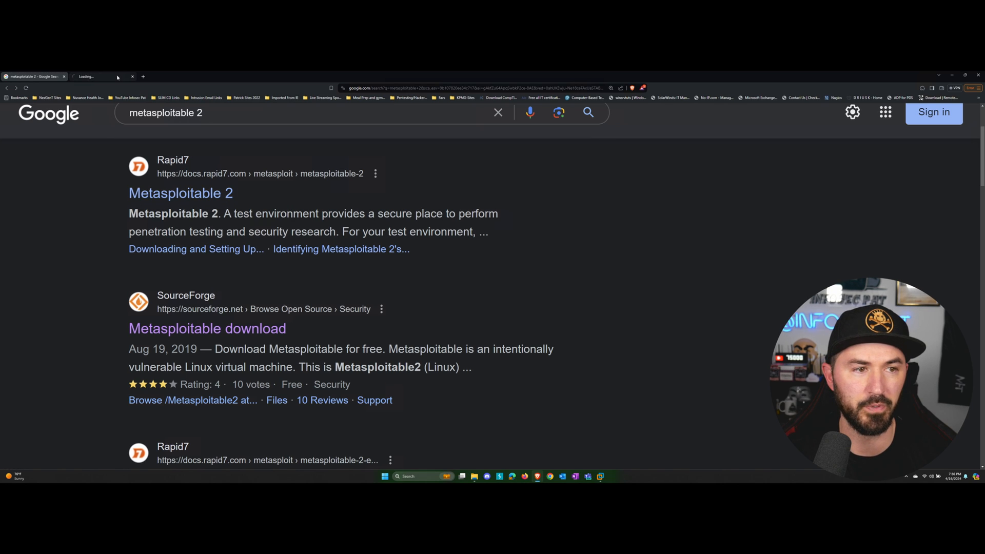
click(181, 193)
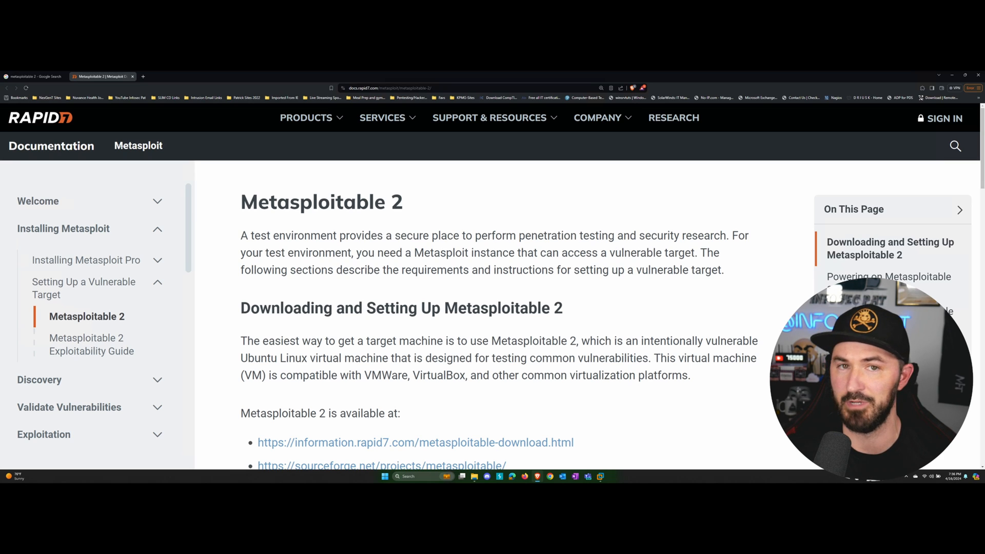
- Follow the sourceforge.net Metasploitable download link from the Rapid7 page
scroll(down, 3)
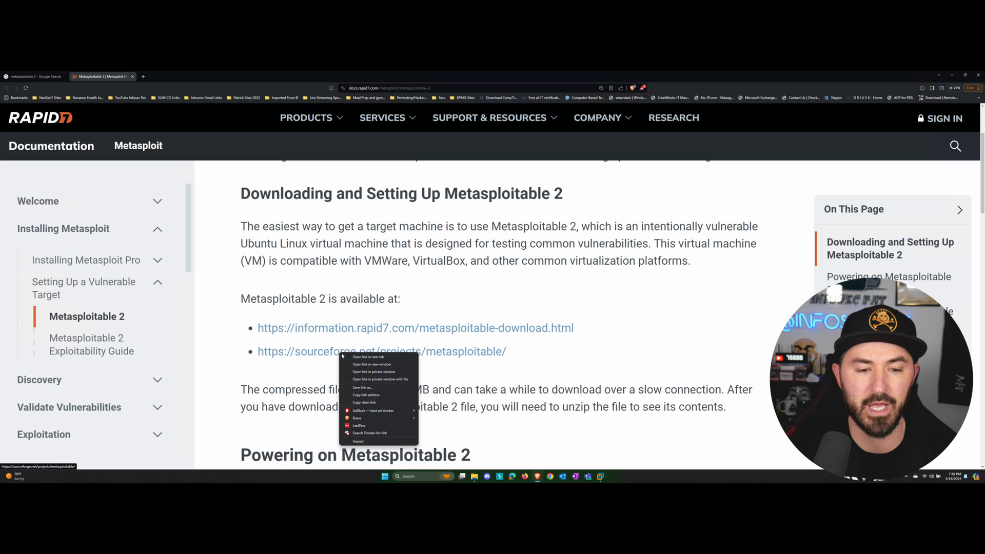
click(368, 357)
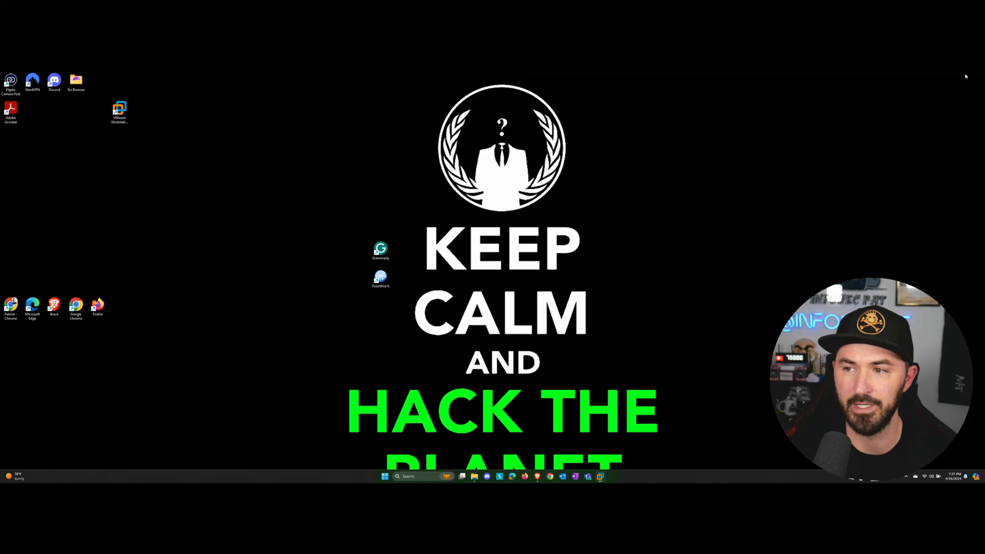
- Extract the metasploitable-linux-2.0.0 zip in the Virtual Machines folder to the suggested folder
click(474, 476)
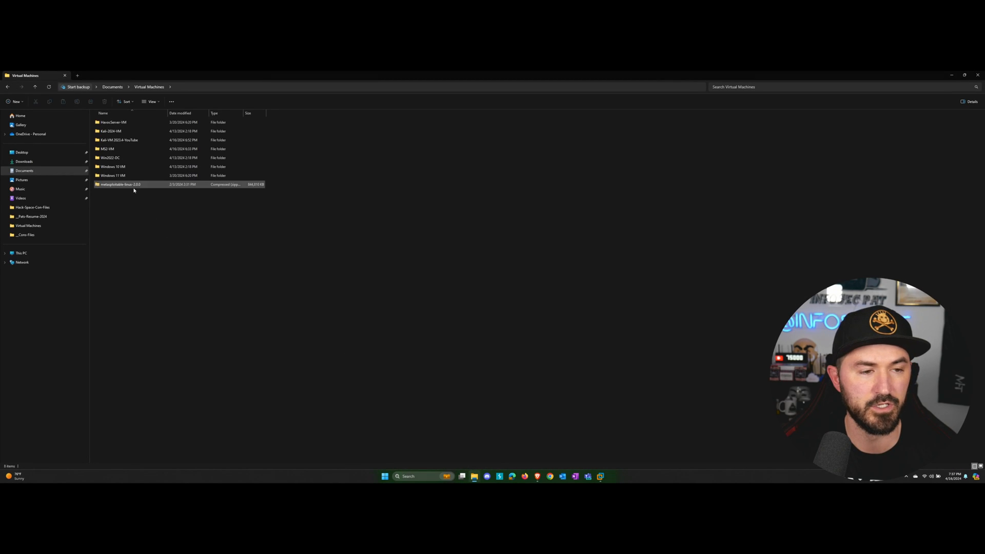
click(118, 184)
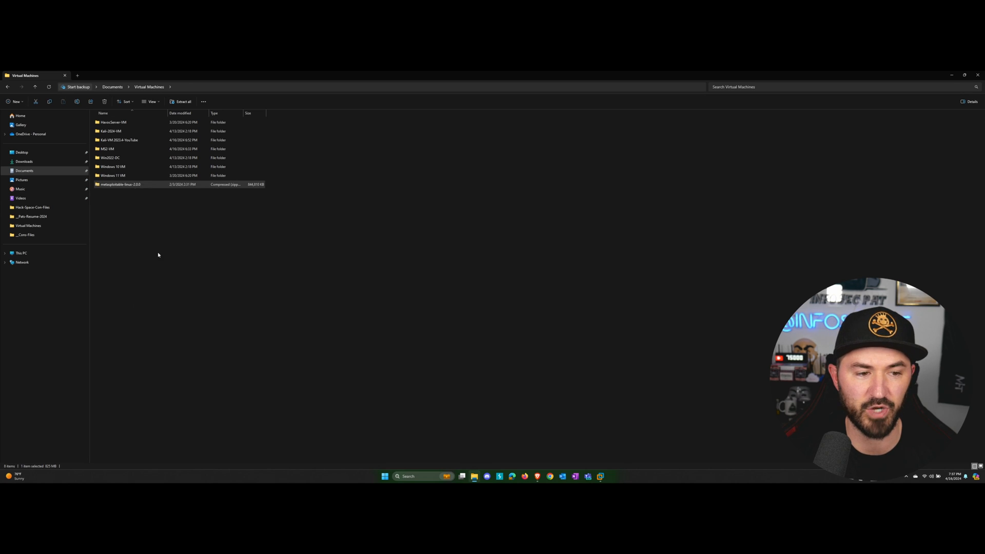
click(180, 101)
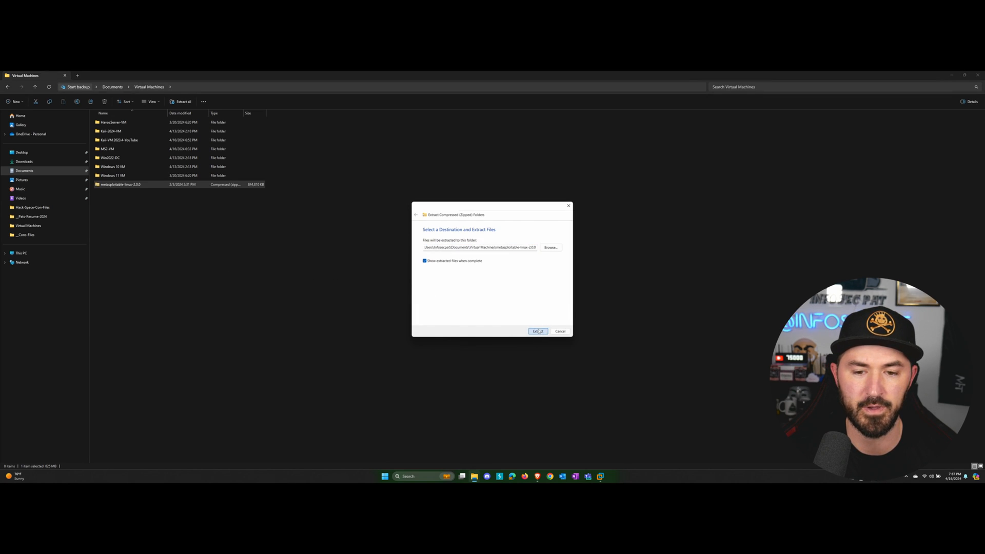
click(538, 330)
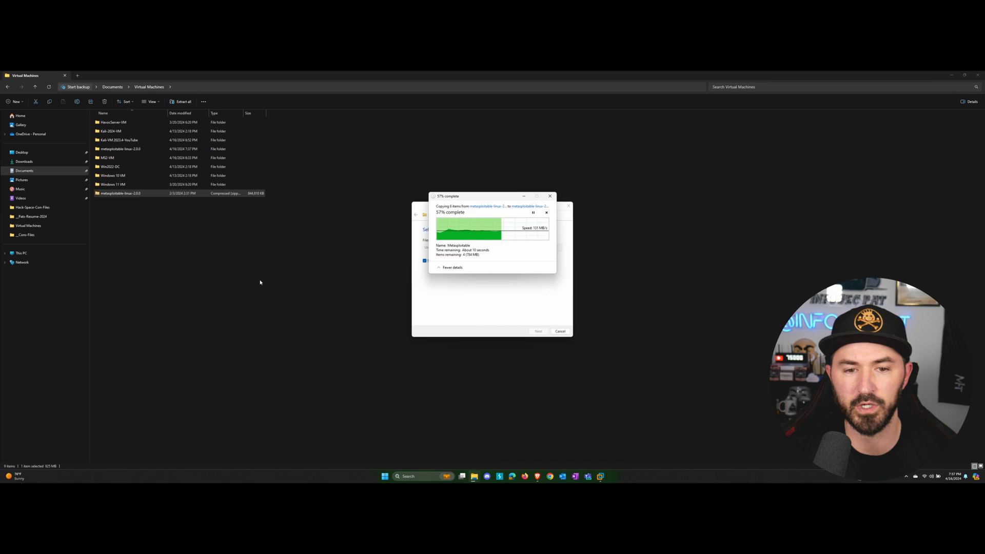
mouse_move(194, 247)
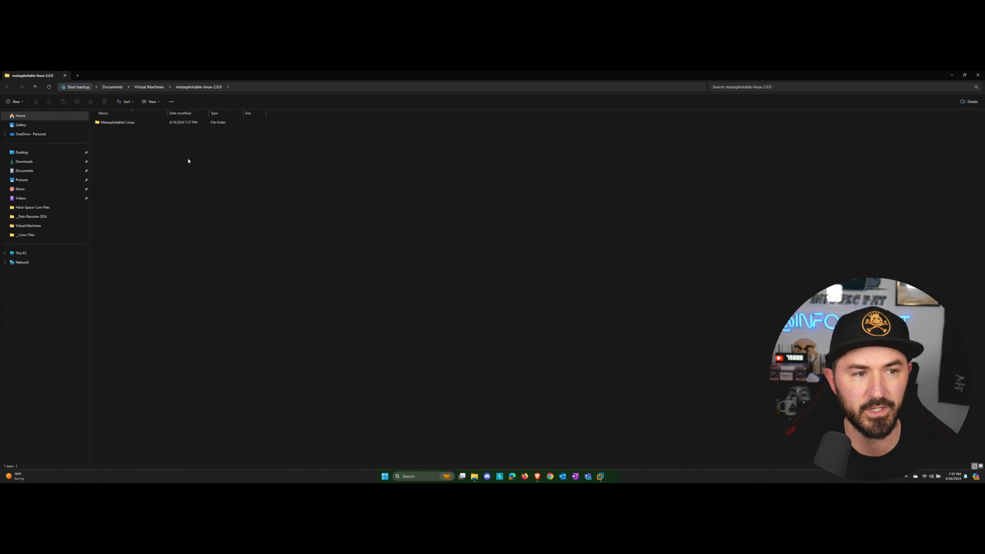
- Open the Metasploitable2-Linux folder to view the virtual machine files
double_click(117, 122)
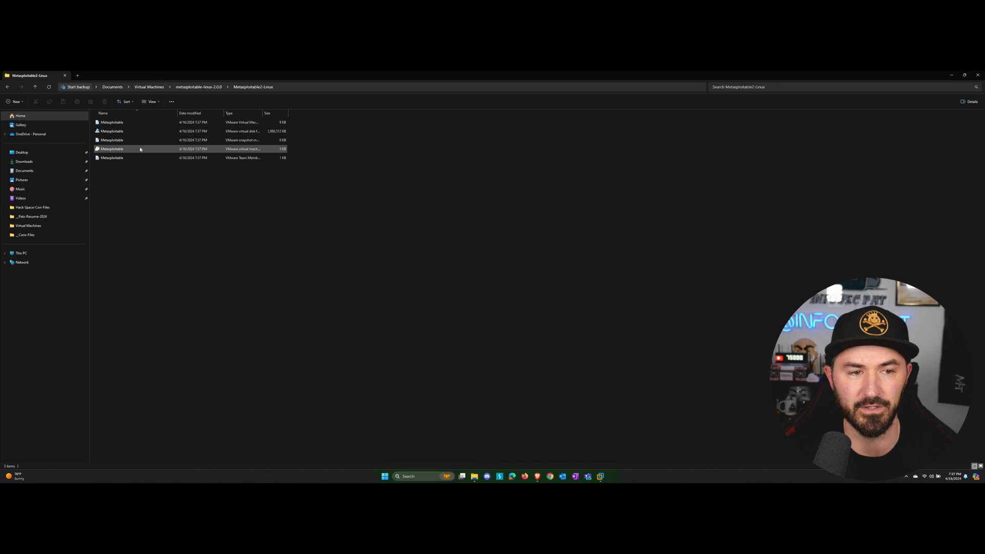
mouse_move(131, 139)
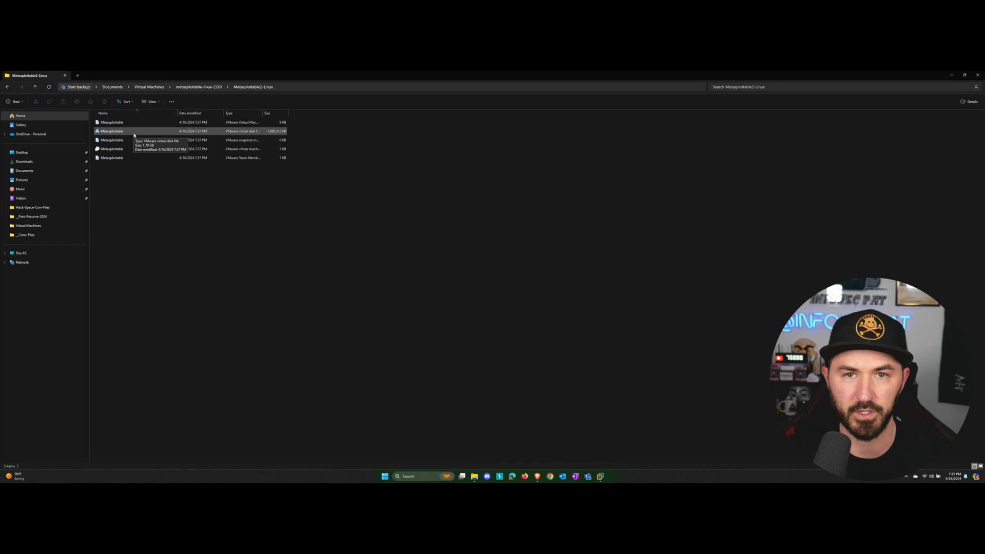
mouse_move(670, 150)
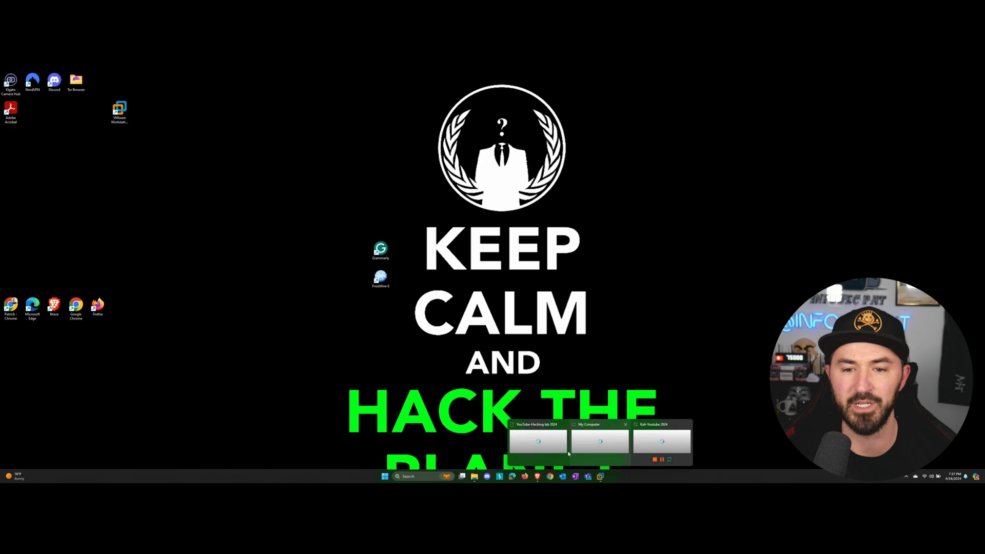
- Start a new typical virtual machine, OS installed later, guest type Linux Ubuntu
click(537, 441)
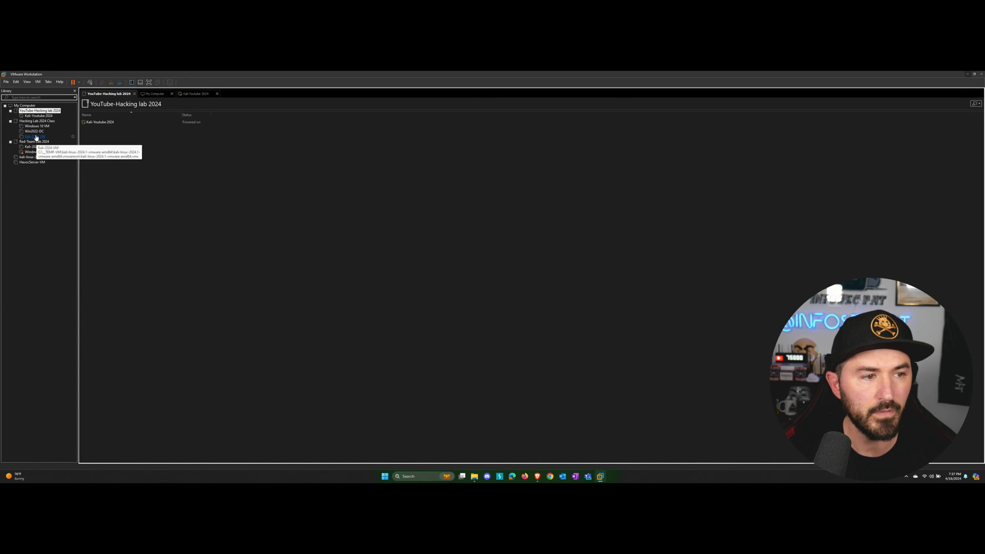
click(6, 81)
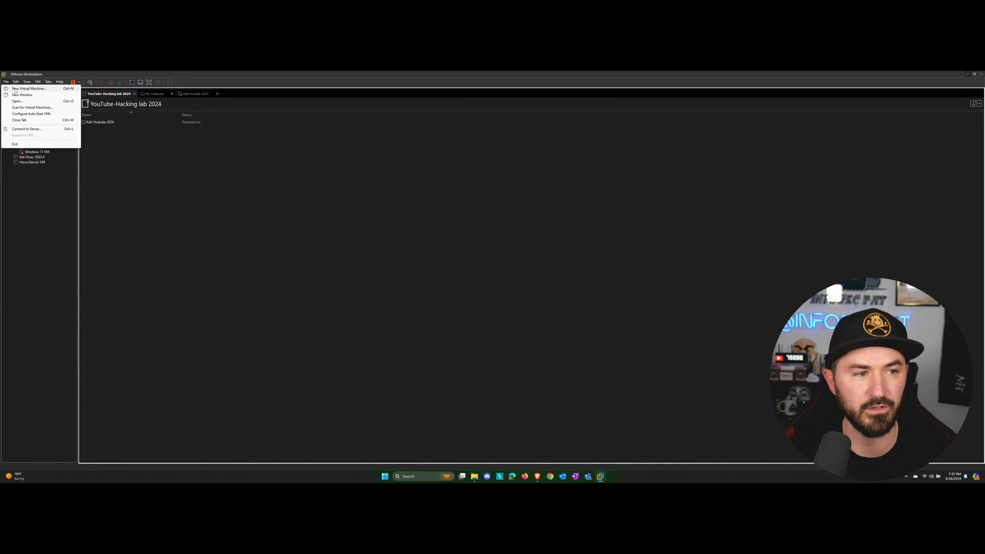
click(32, 88)
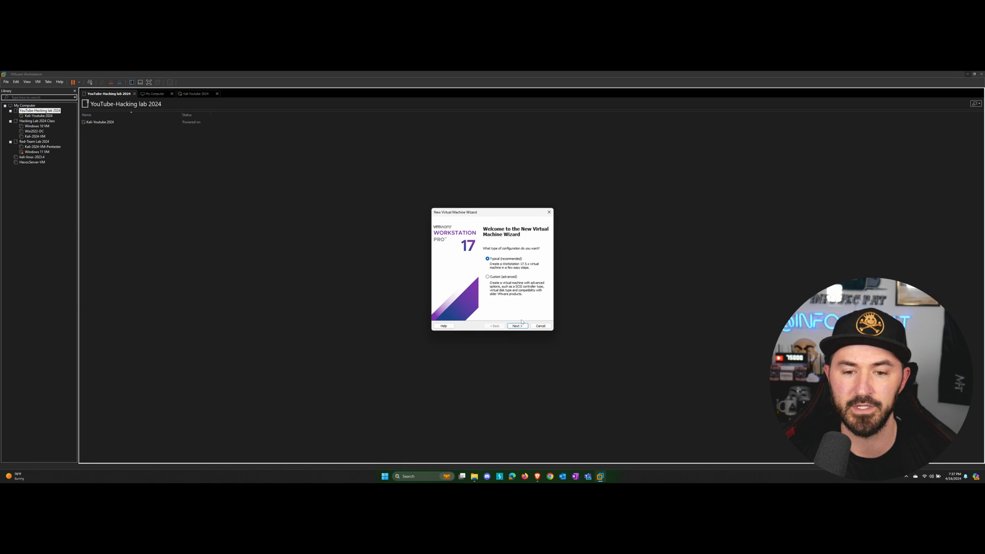
click(516, 326)
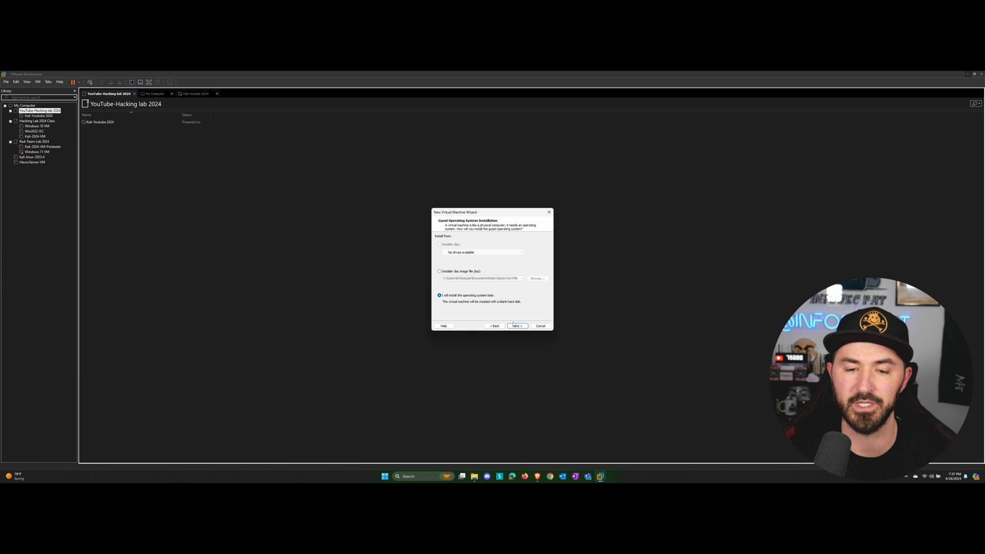
click(517, 326)
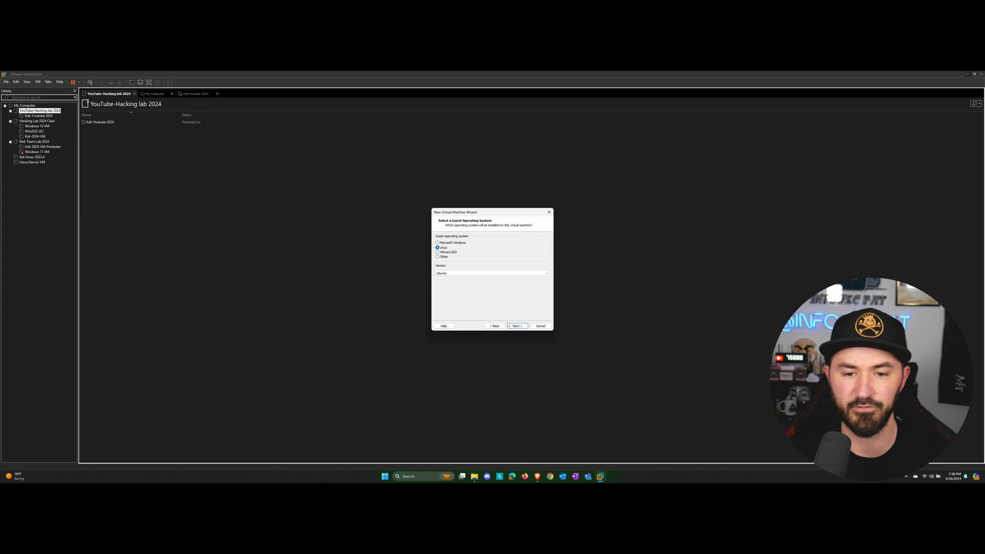
click(516, 327)
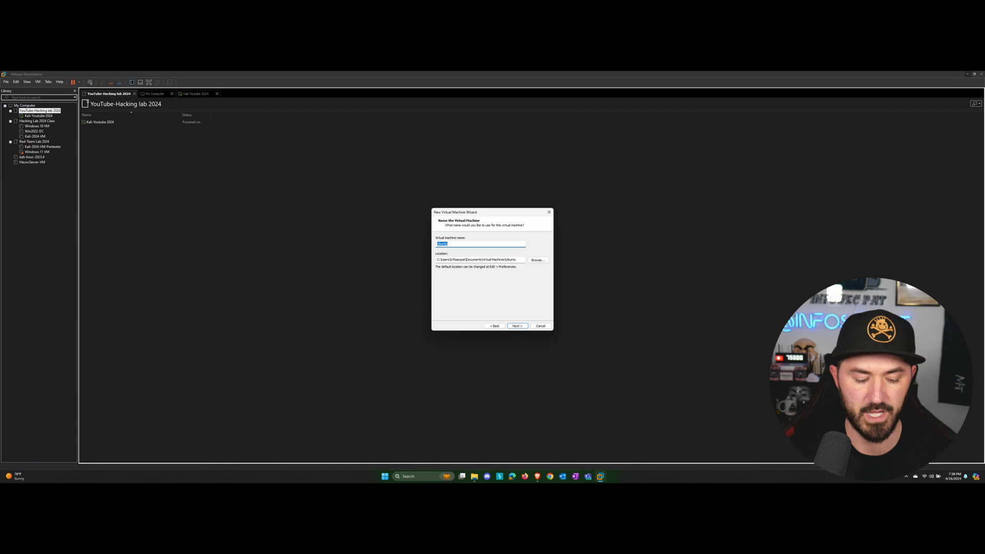
- Name the VM MS2-Youtube, keep the 20 GB split disk and finish creating it
text(MS2-)
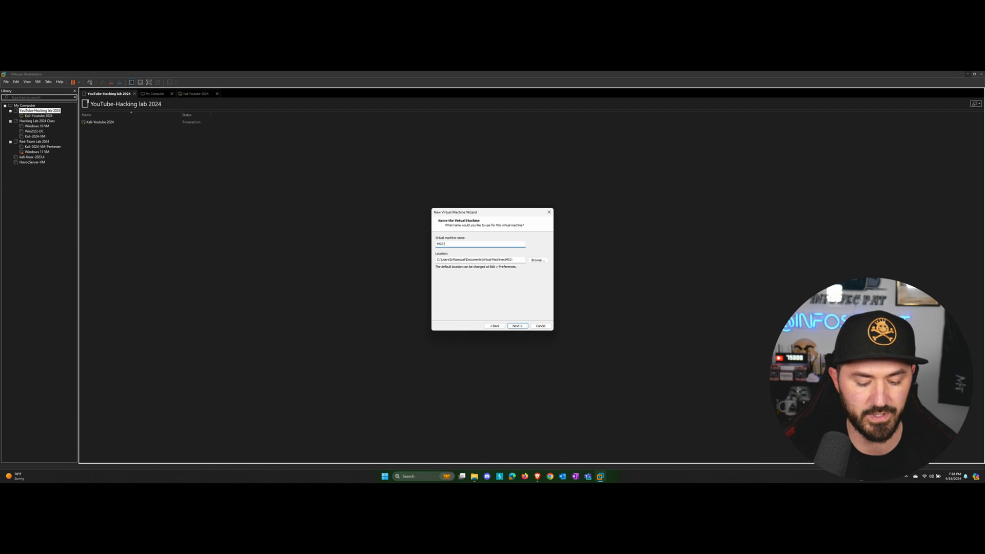
text(Youtube)
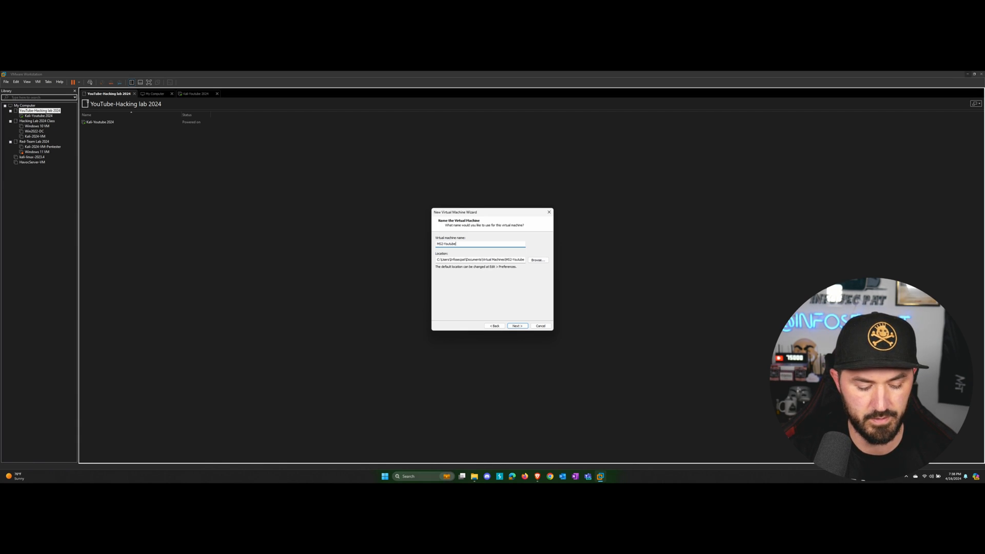
click(517, 326)
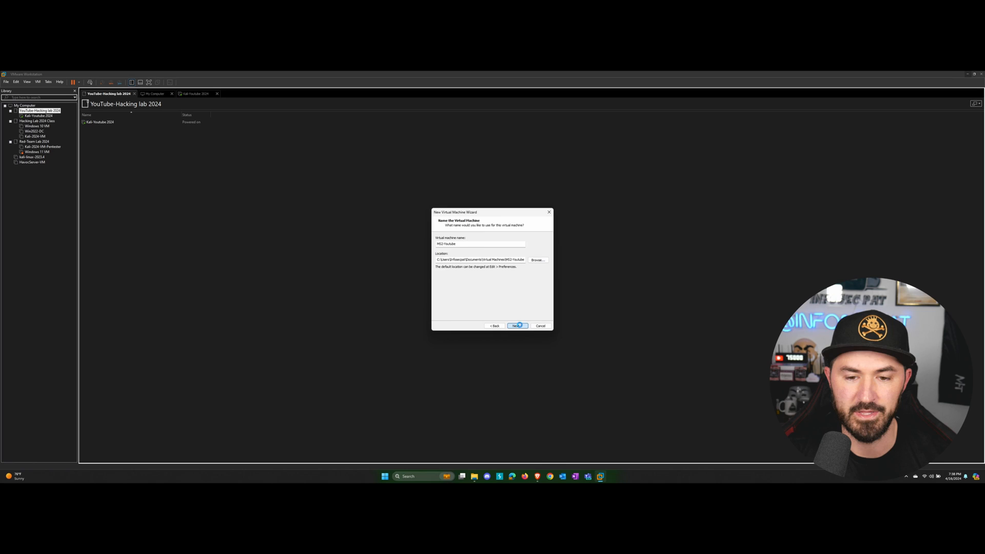
click(517, 326)
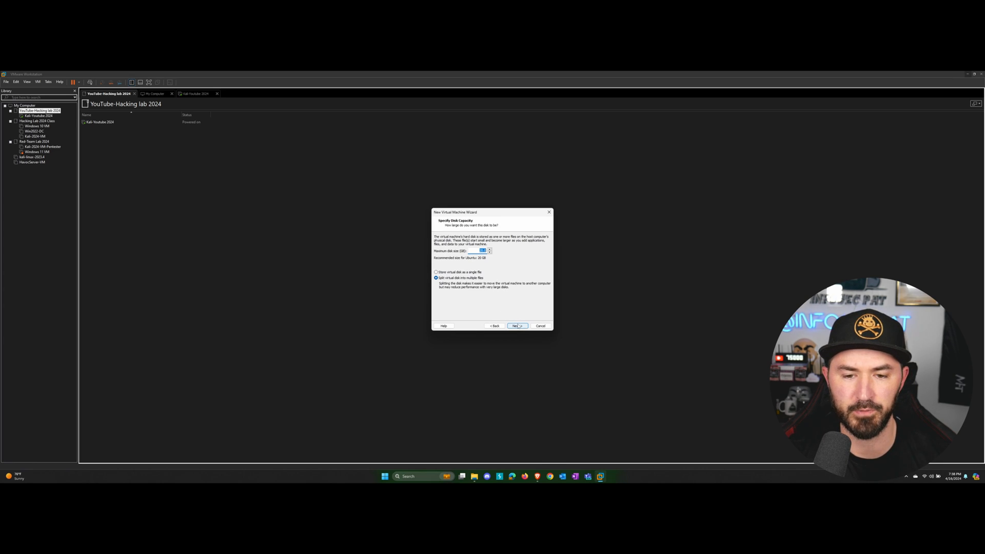
click(517, 326)
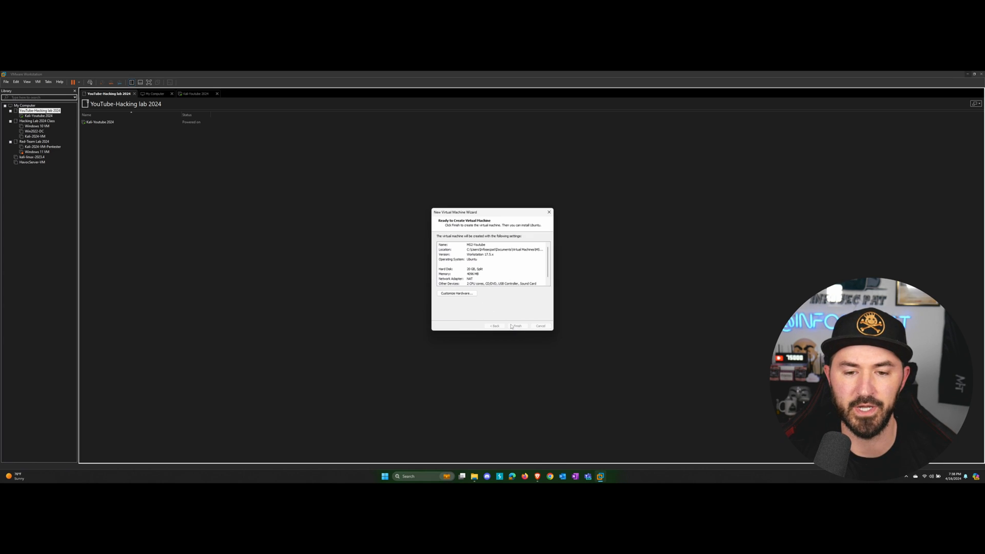
click(516, 327)
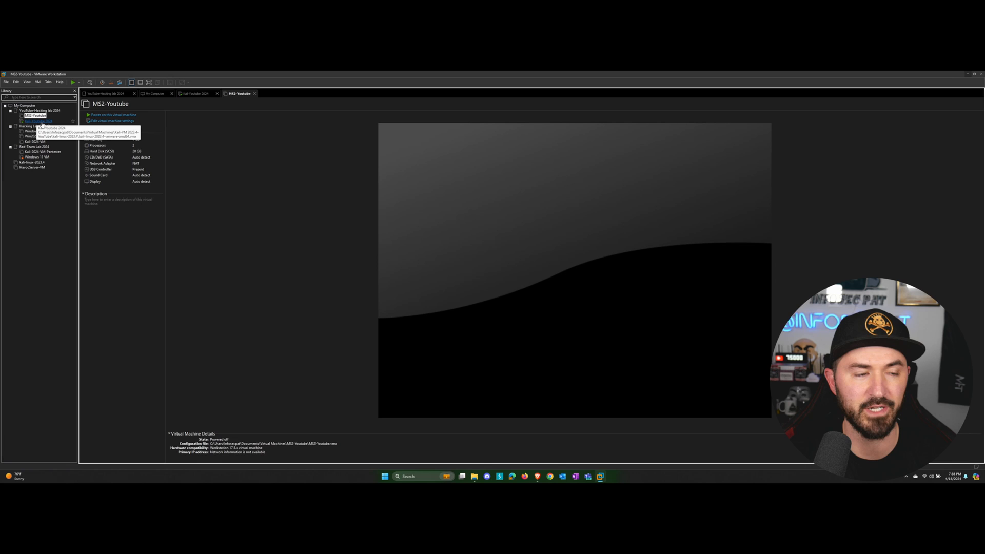
- Open the hardware settings of the MS2-Youtube virtual machine
right_click(26, 115)
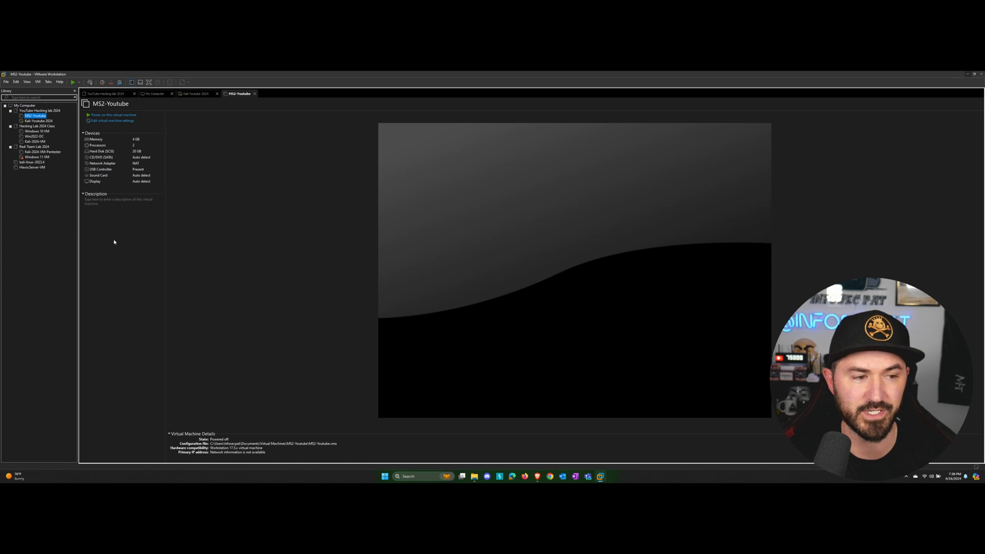
click(108, 121)
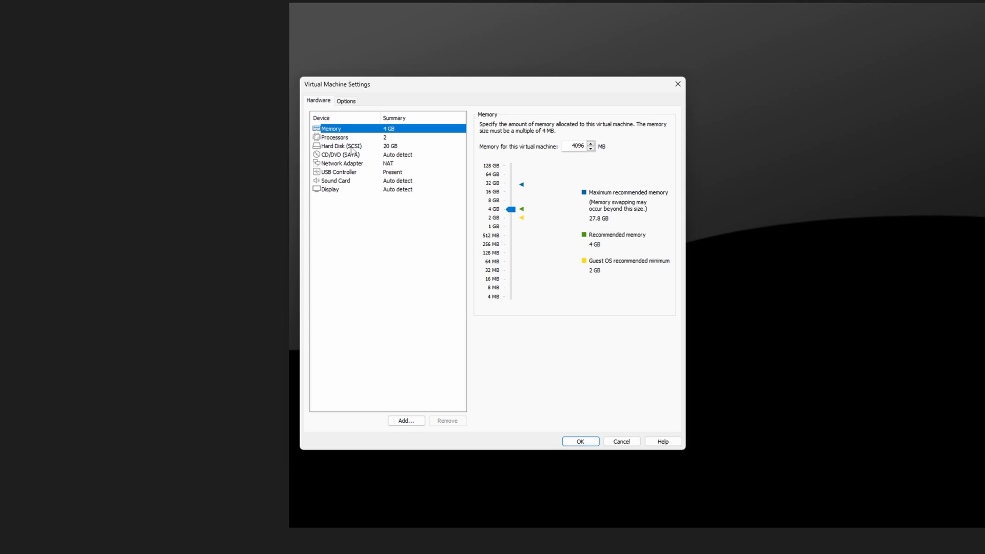
- Remove the blank 20 GB disk and add a SCSI hard disk using an existing virtual disk
click(334, 146)
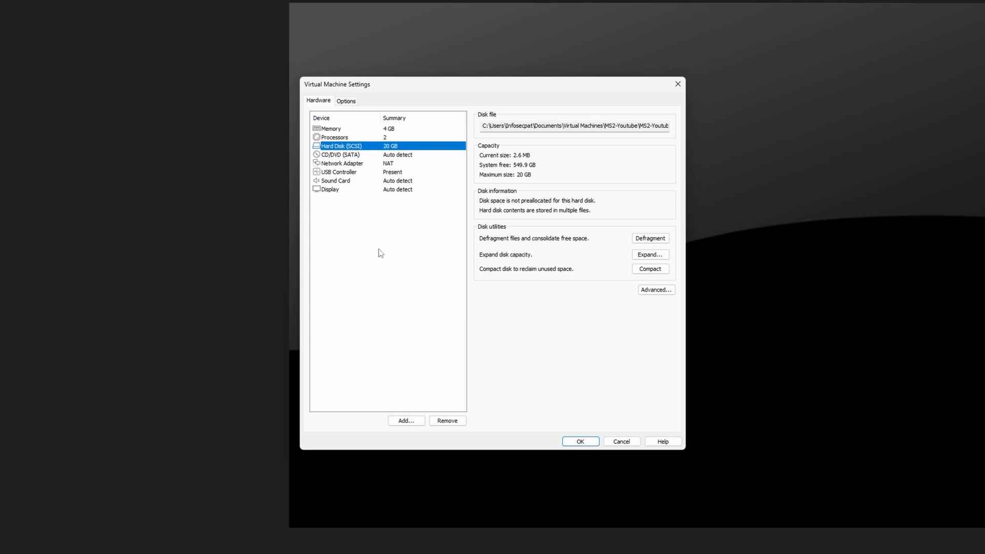
click(340, 154)
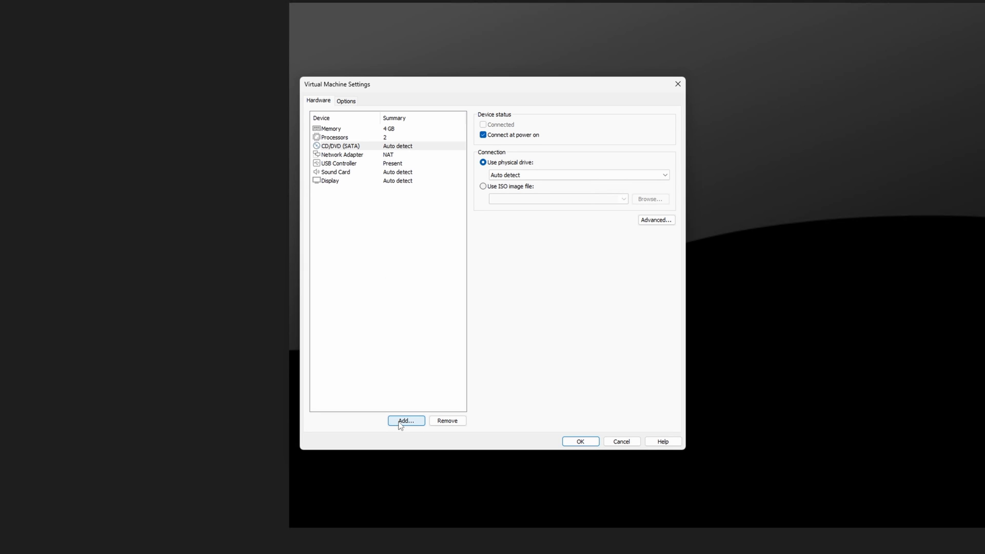
click(406, 420)
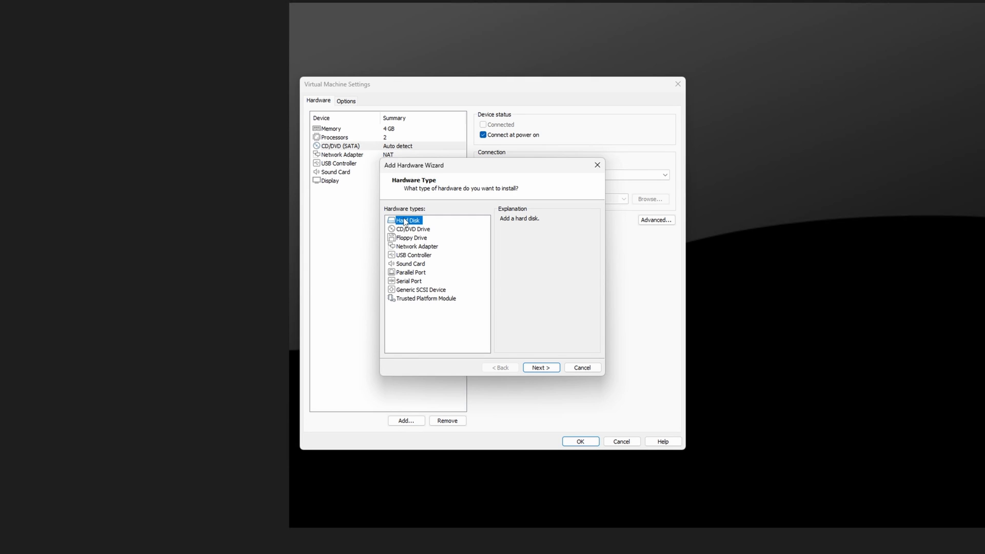
mouse_move(415, 230)
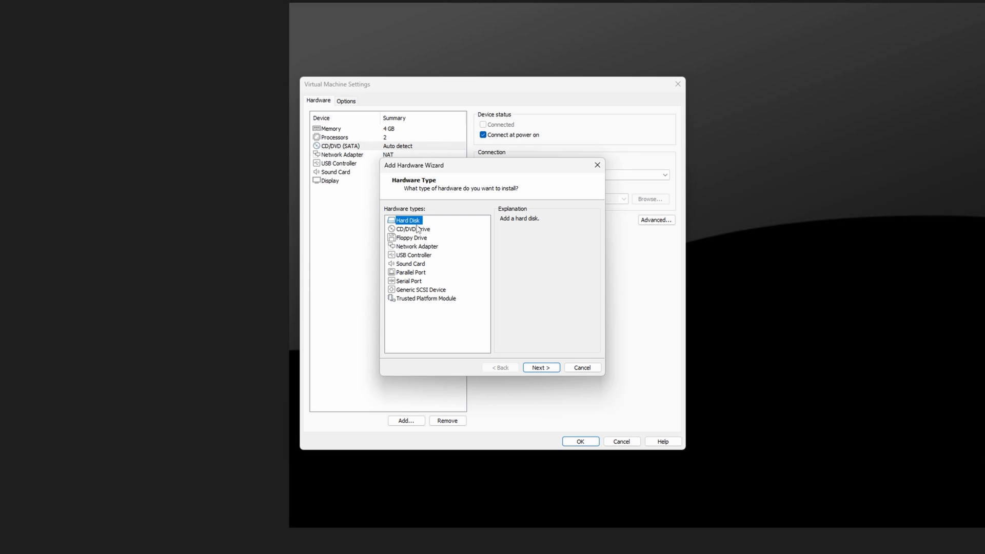
click(540, 367)
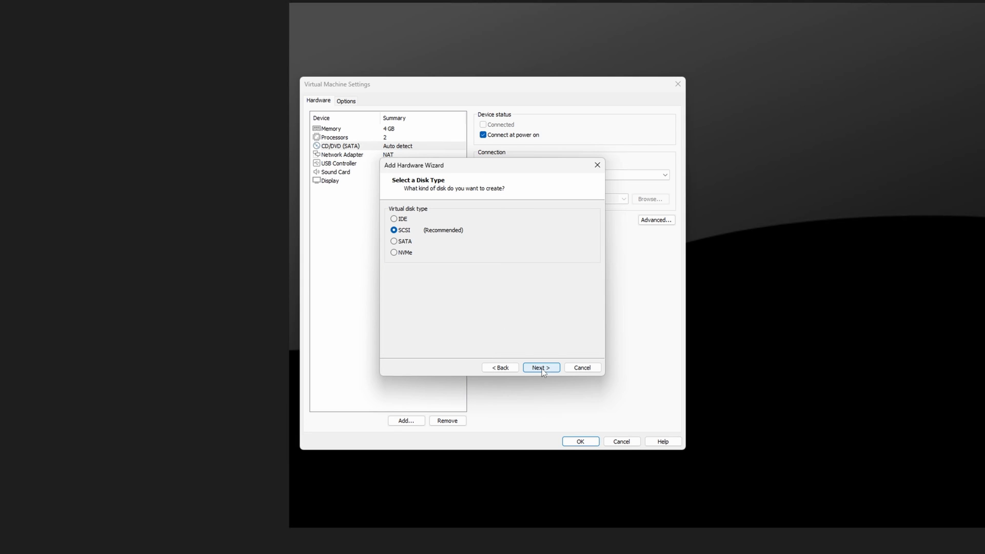
mouse_move(439, 249)
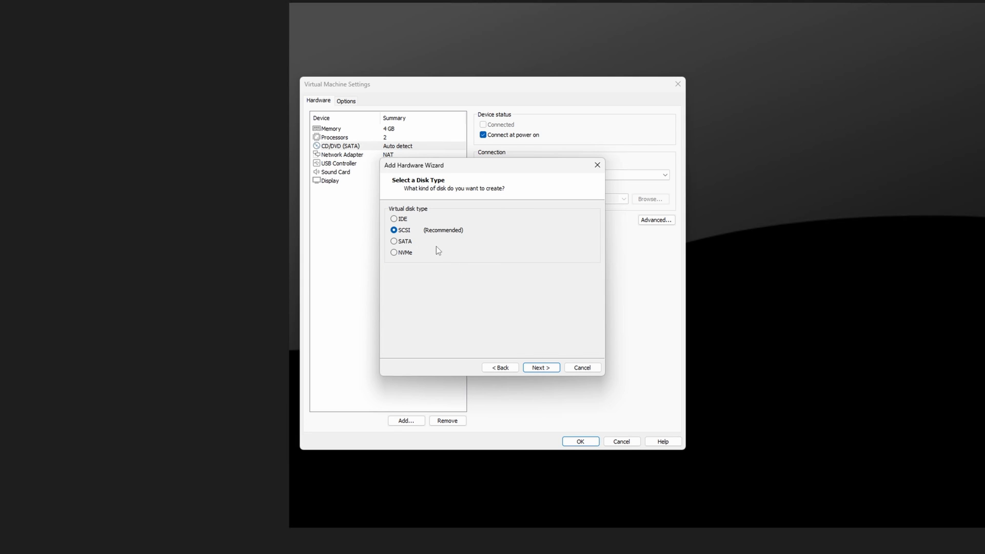
click(541, 368)
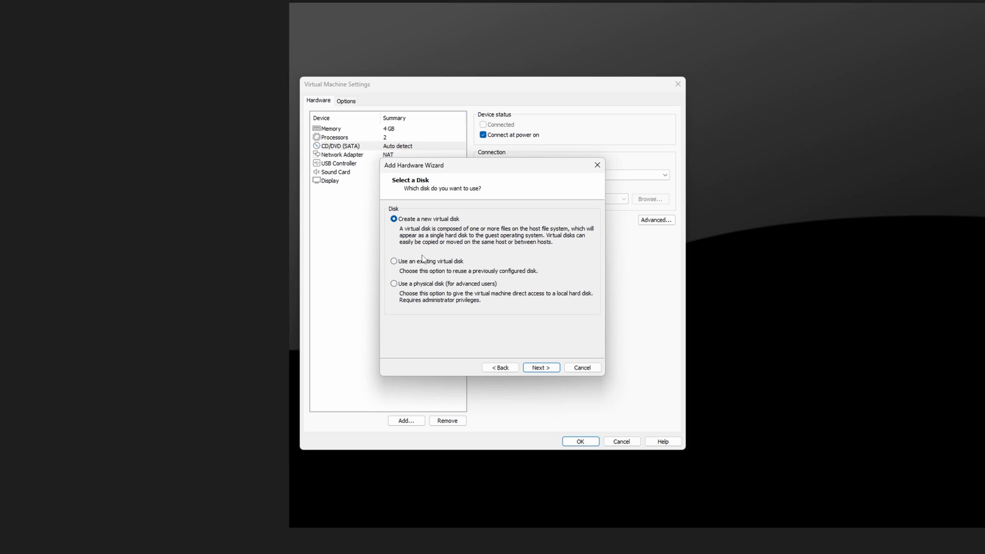
click(394, 262)
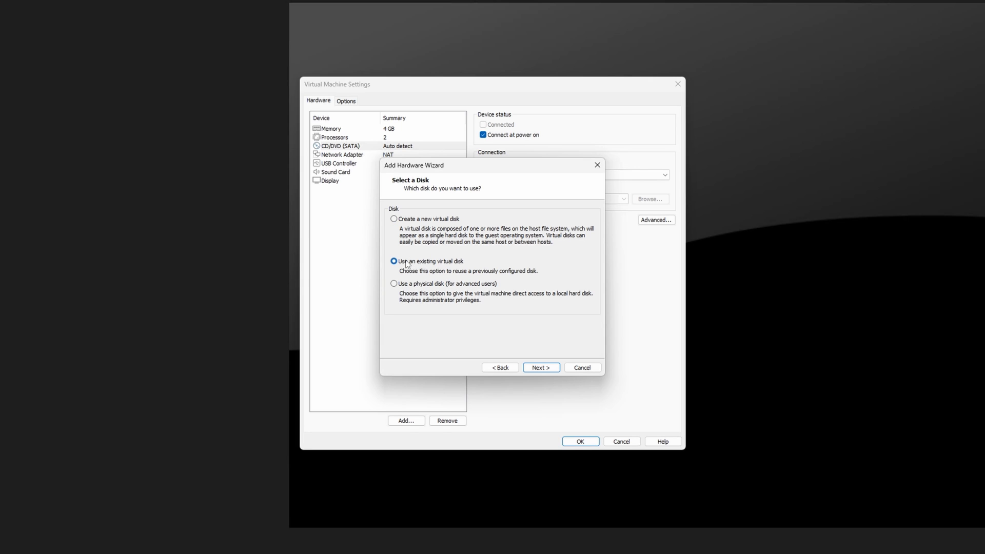
mouse_move(447, 272)
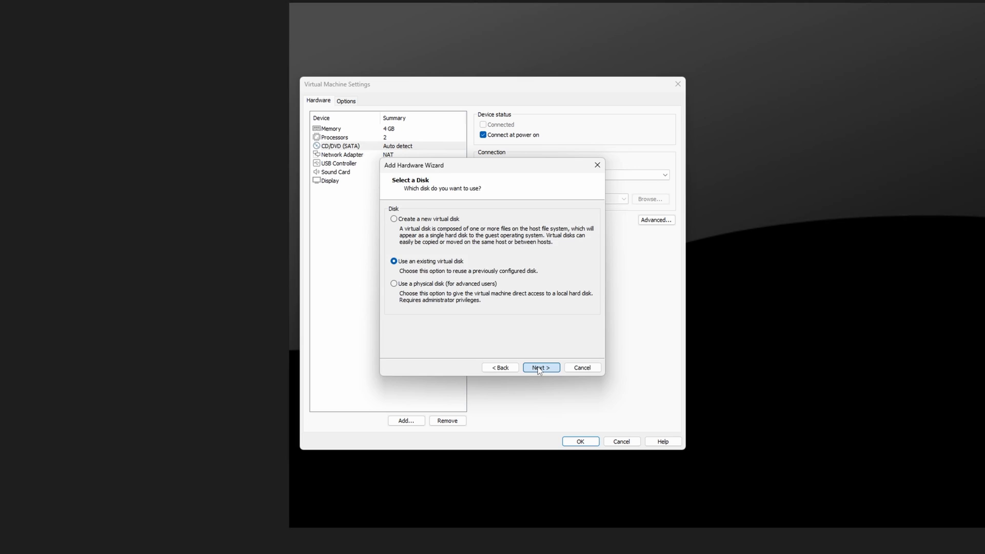
click(541, 367)
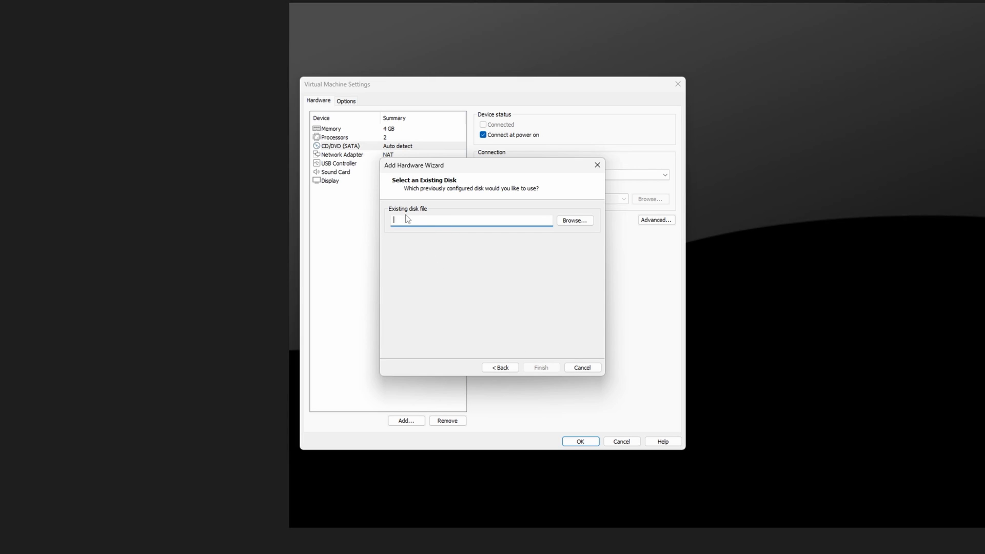
- Select the Metasploitable vmdk from the Virtual Machines folder, finish, and answer the format prompt
click(574, 219)
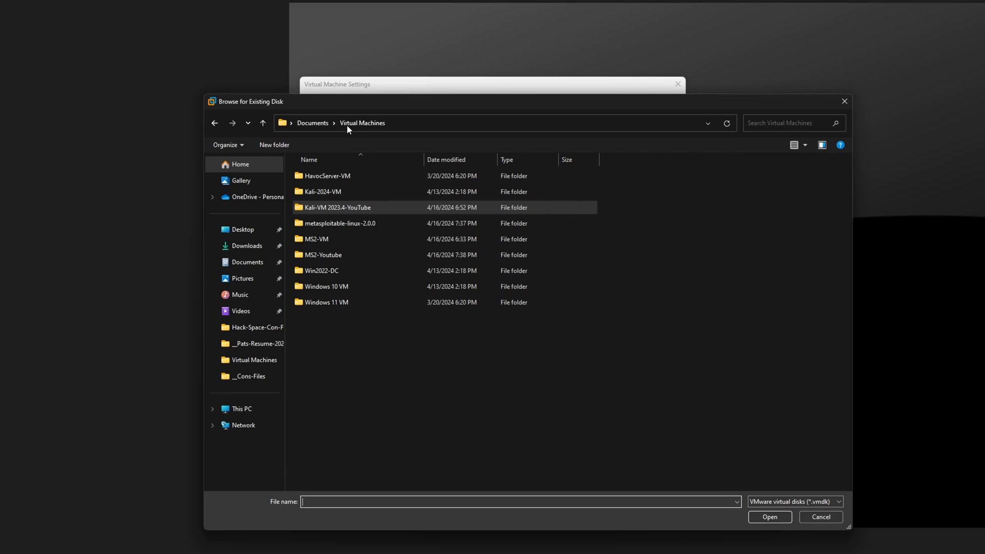
double_click(339, 223)
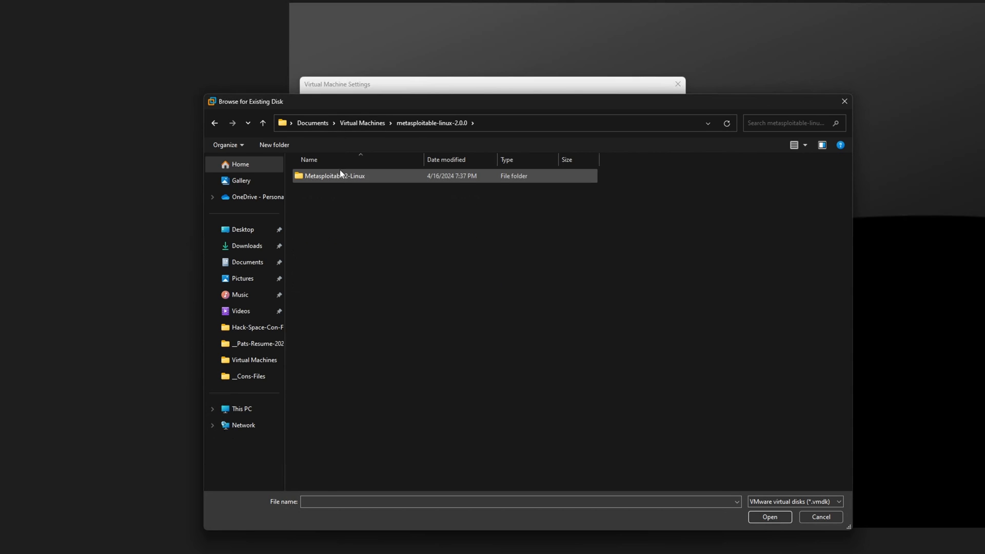
click(362, 123)
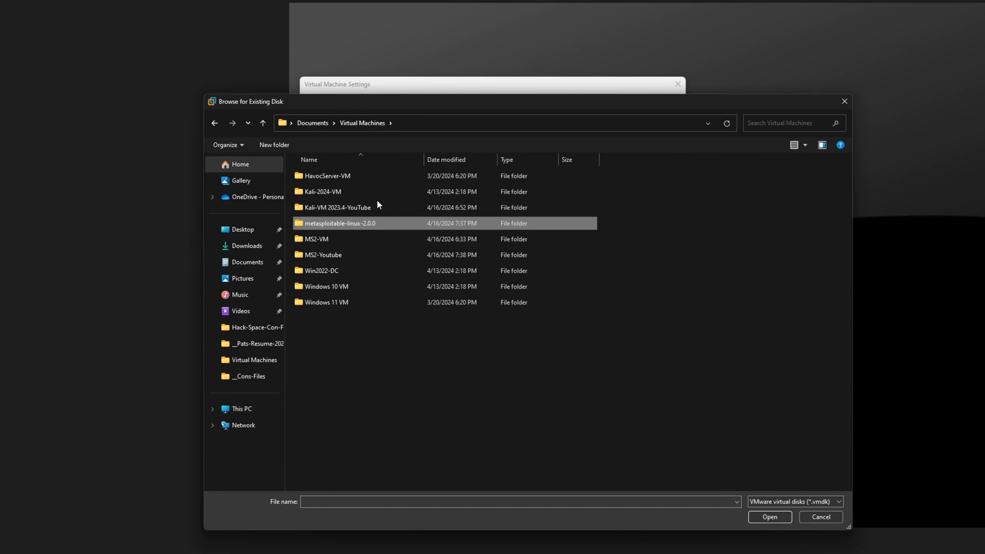
double_click(341, 224)
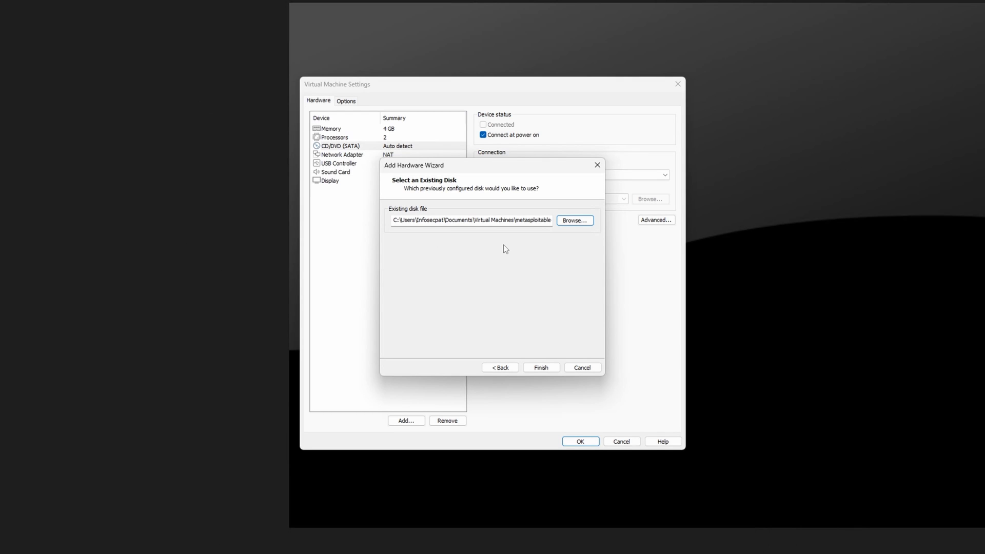
click(541, 368)
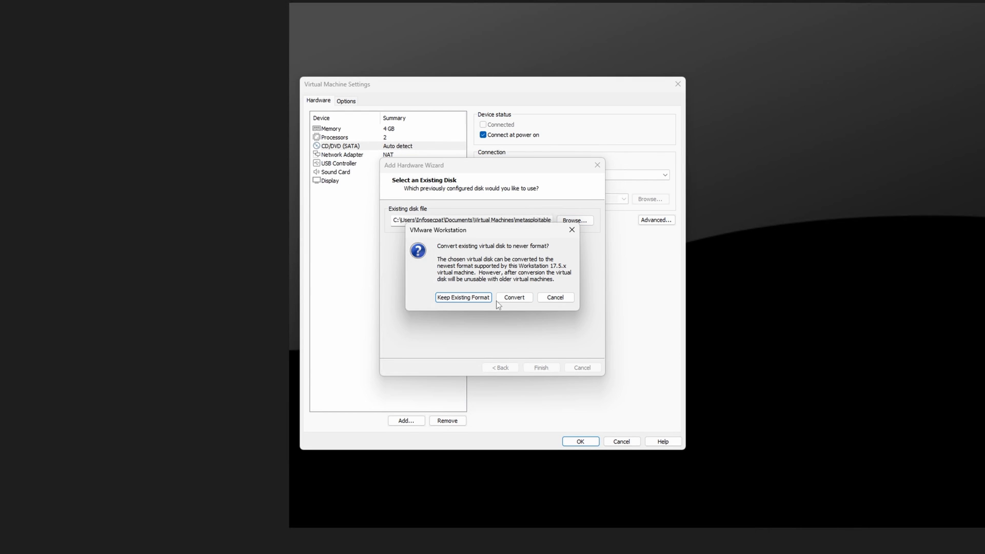
click(463, 298)
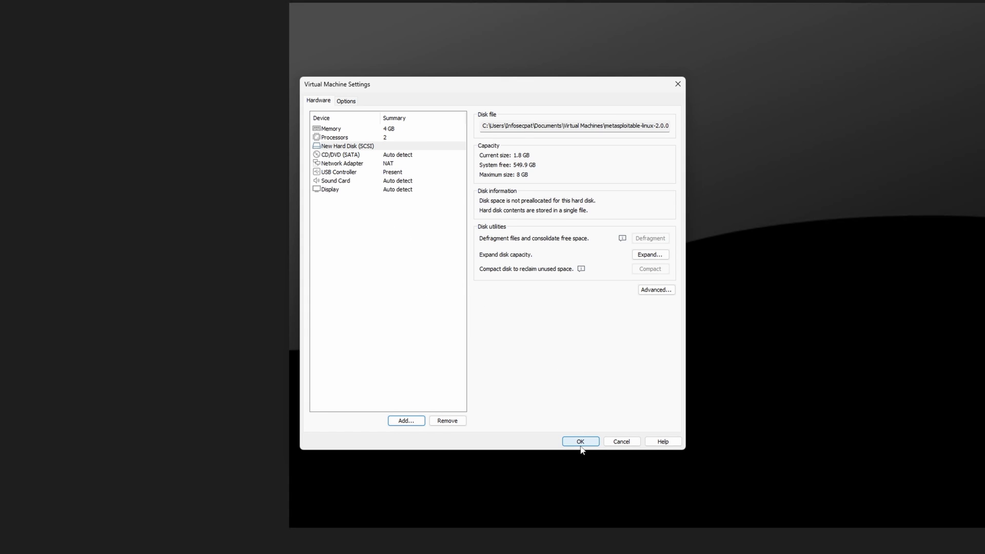
- Save the added disk, then reduce MS2-Youtube's memory from 4 GB to 1024 MB
click(579, 441)
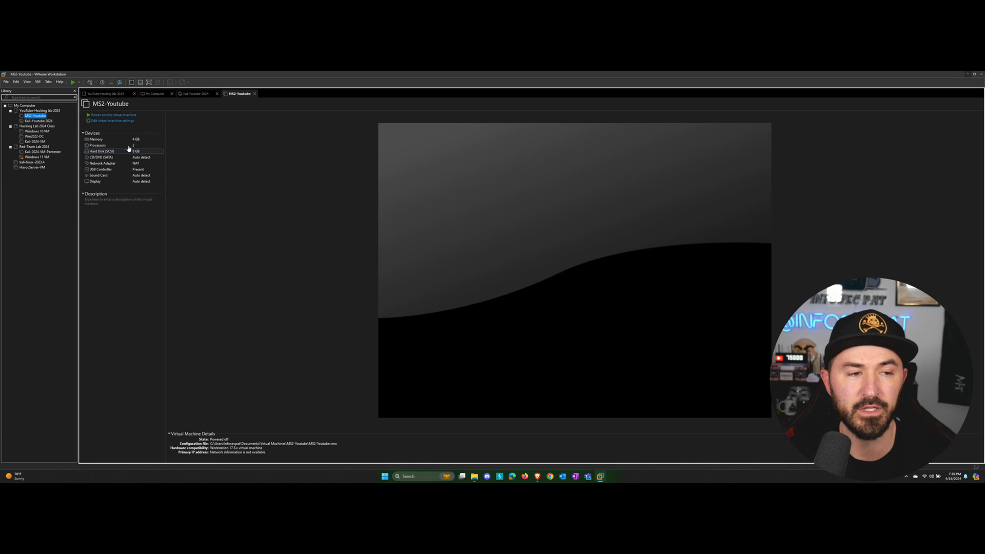
click(95, 138)
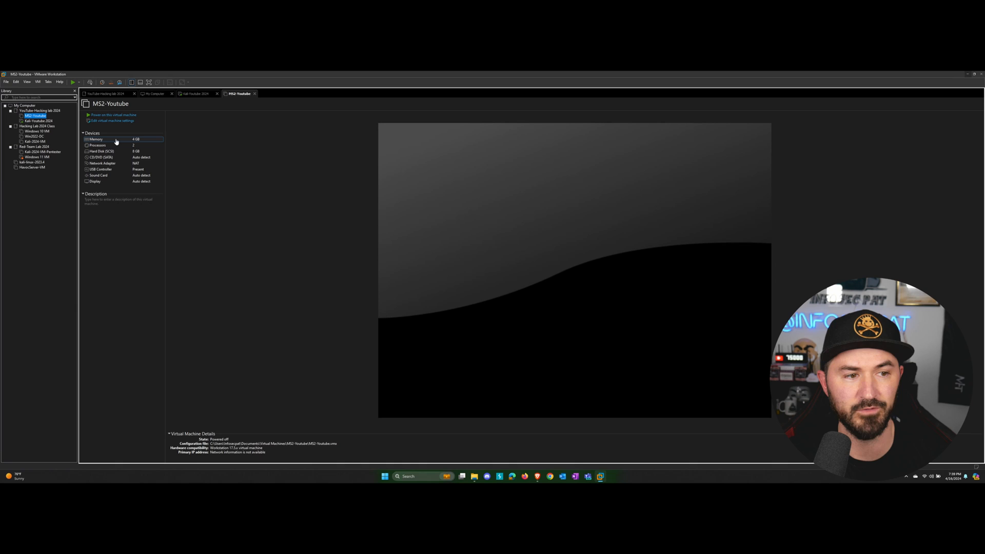
mouse_move(117, 140)
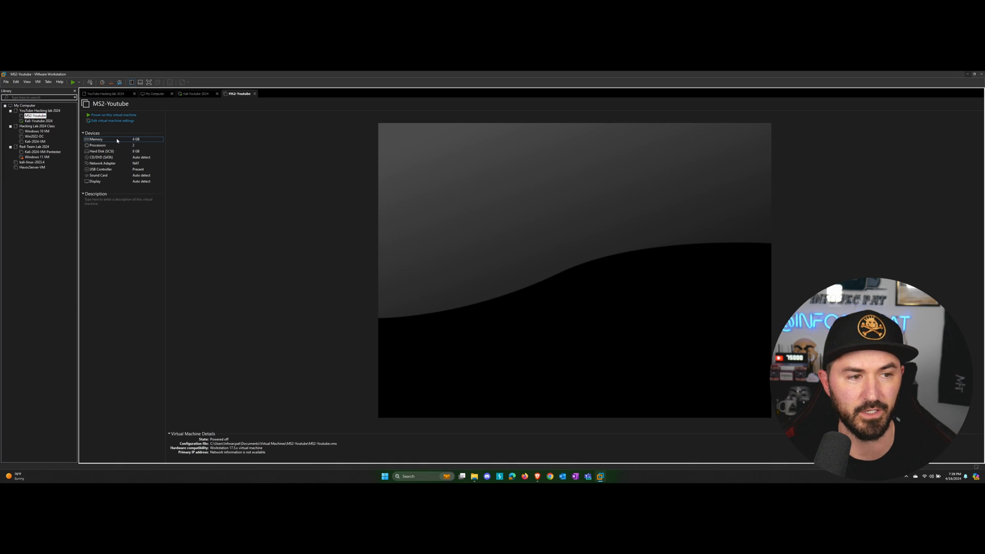
click(107, 121)
text(1024)
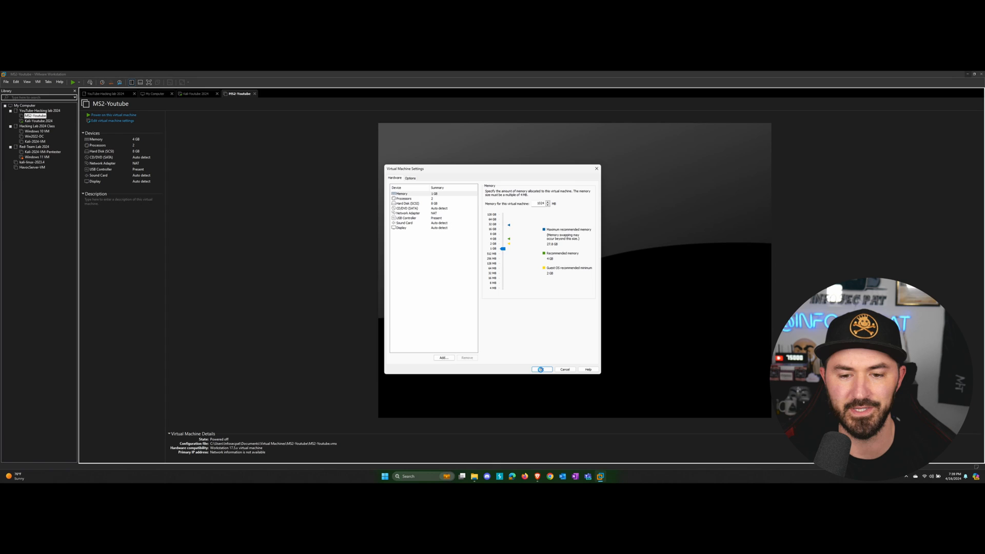
click(542, 370)
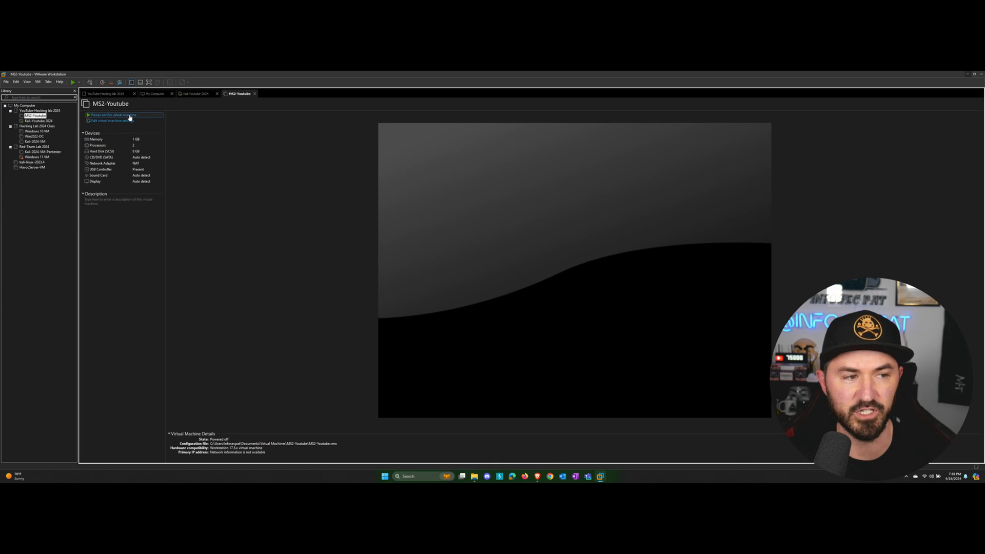
- Power on MS2-Youtube and dismiss the device connection warning
click(113, 115)
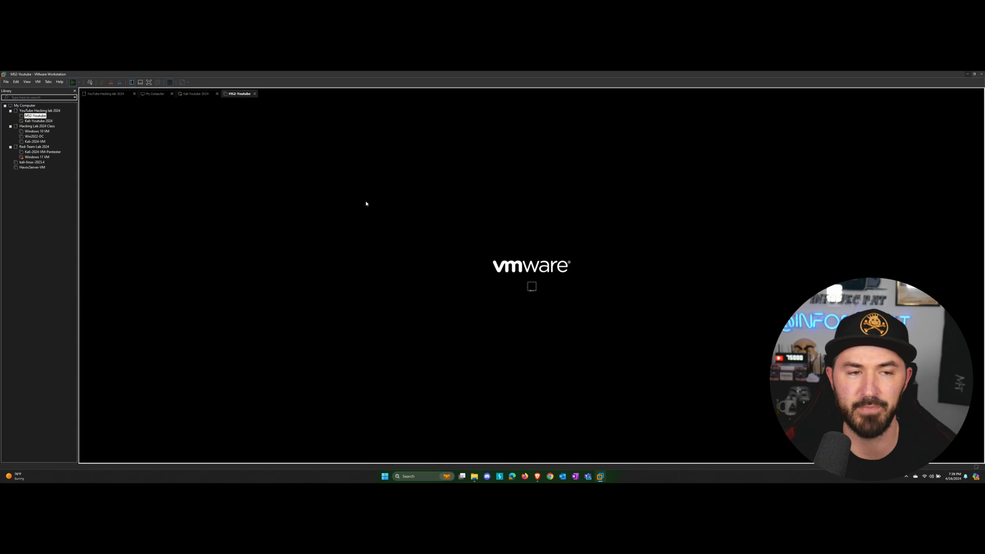
mouse_move(230, 211)
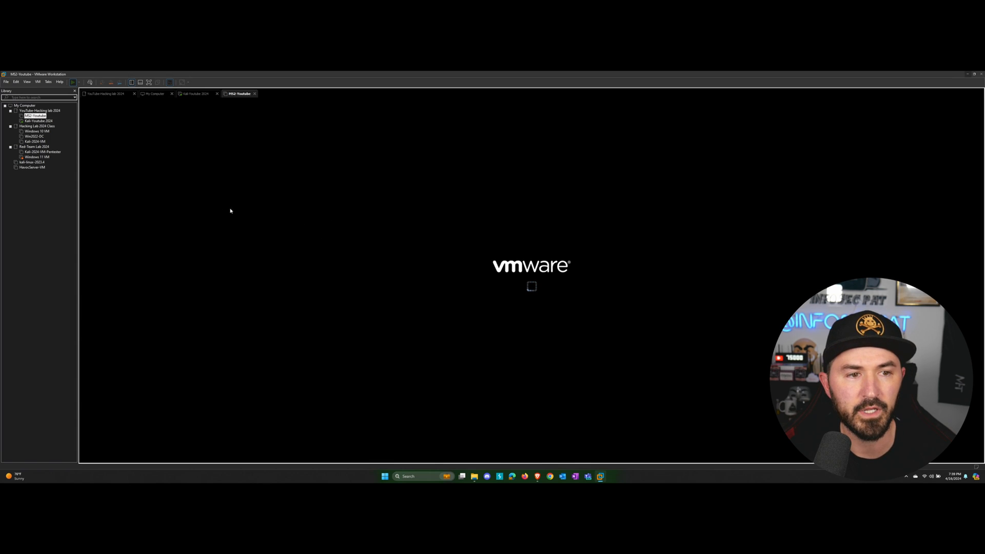
mouse_move(180, 209)
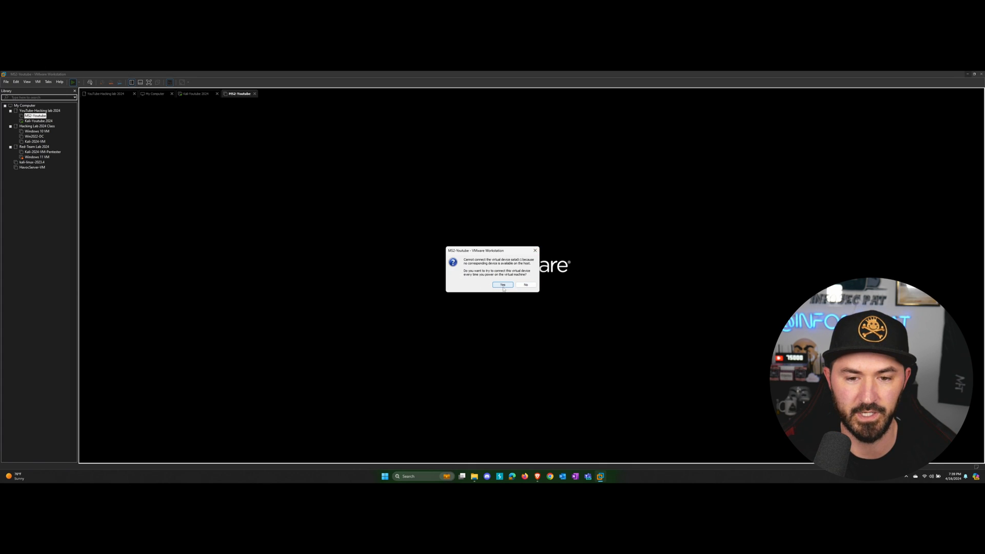
click(526, 285)
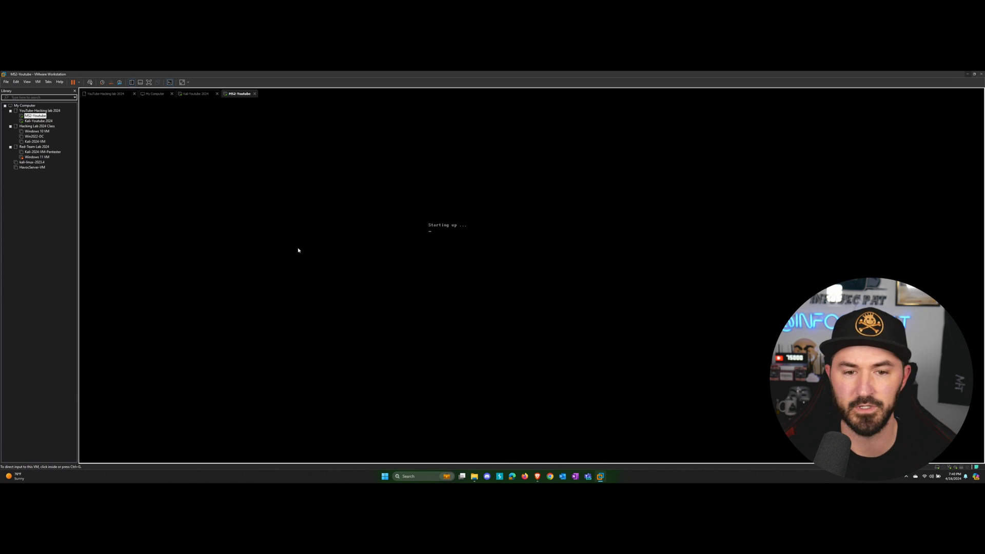
mouse_move(300, 235)
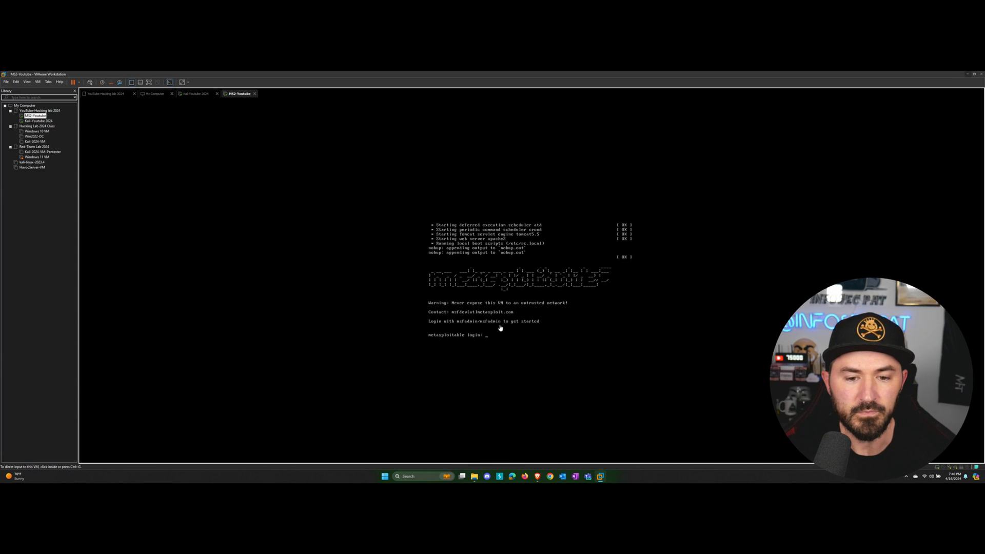
- Log in to Metasploitable as msfadmin and run ifconfig, then switch to the Kali VM
click(500, 328)
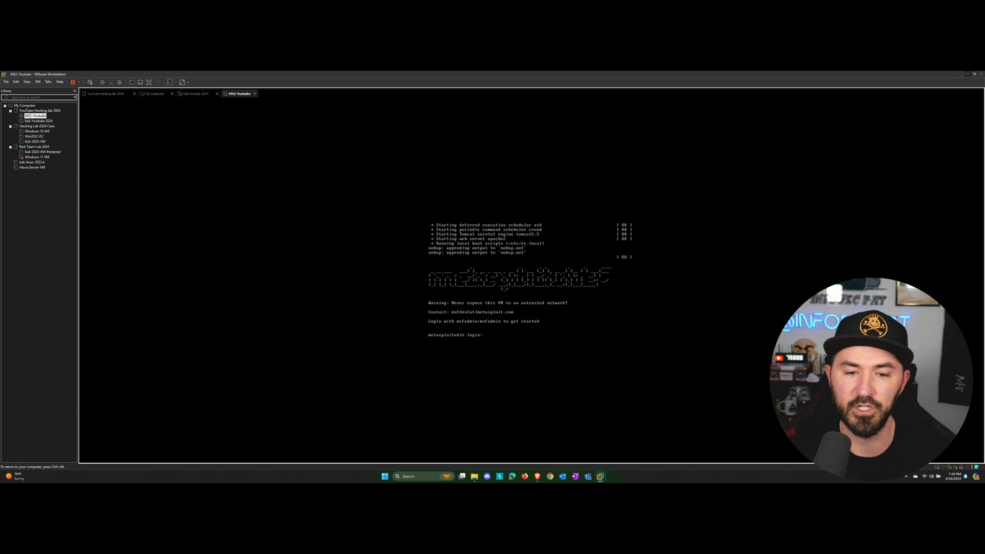
text(msfadmin)
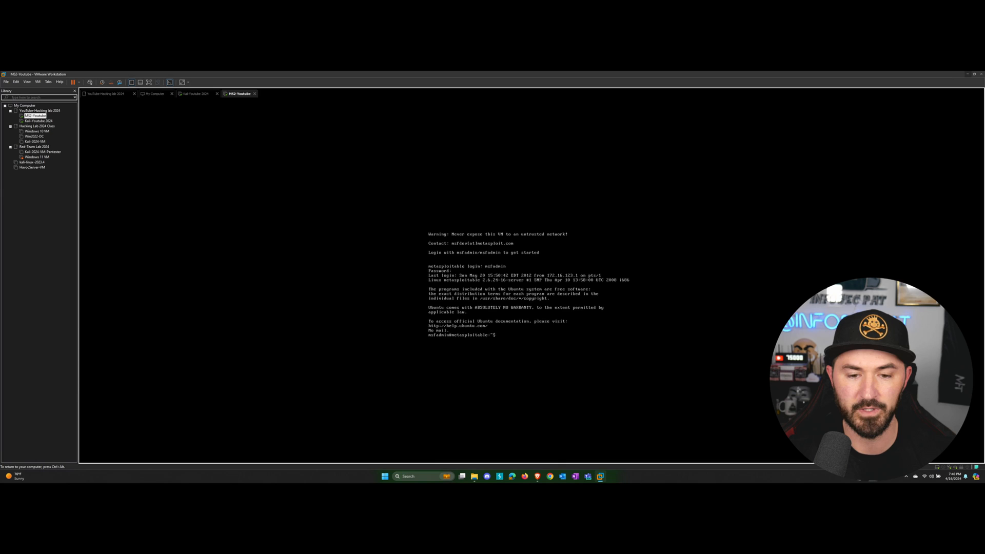
text(ifconfig)
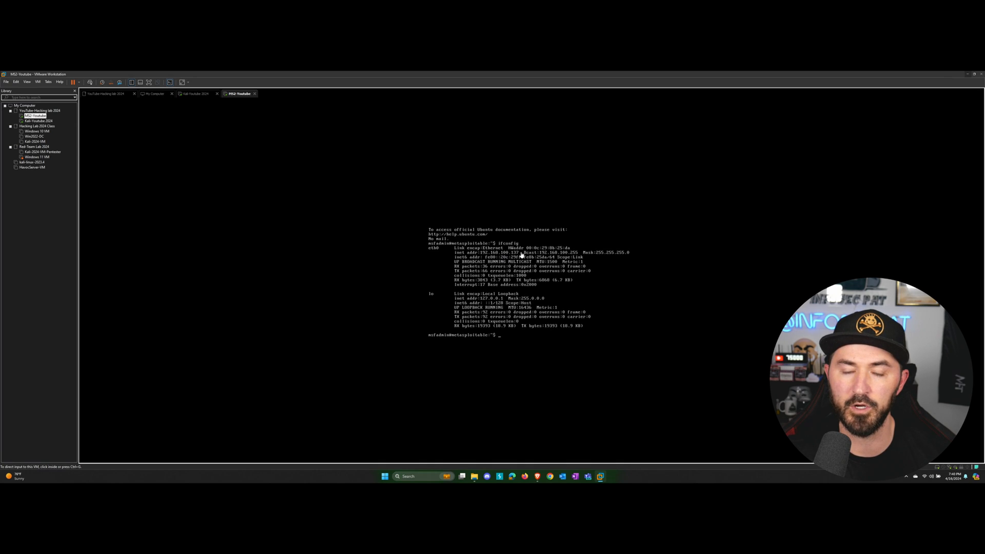
click(196, 93)
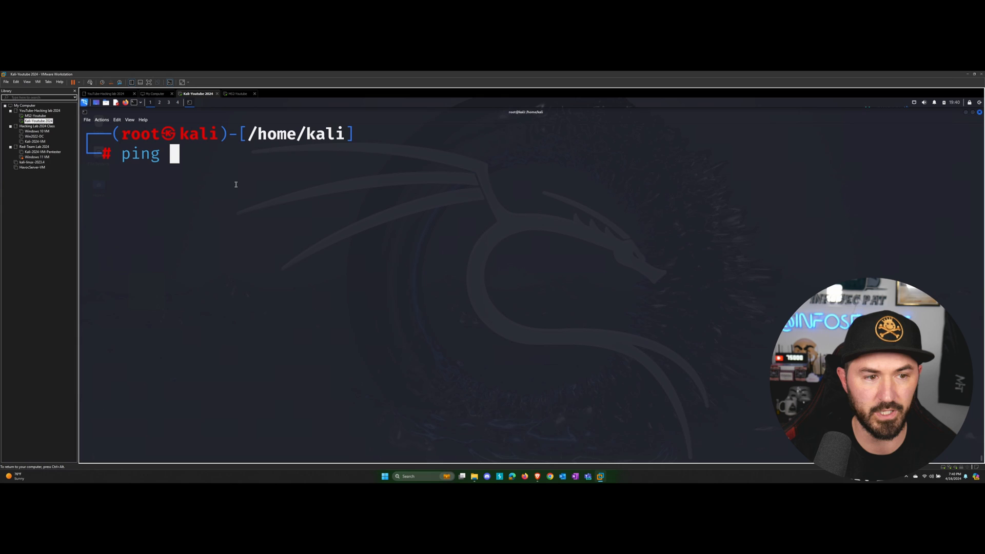
- From Kali, ping 192.168.100.137 until five replies arrive with 0% loss, then stop it with Ctrl+C
text(ui)
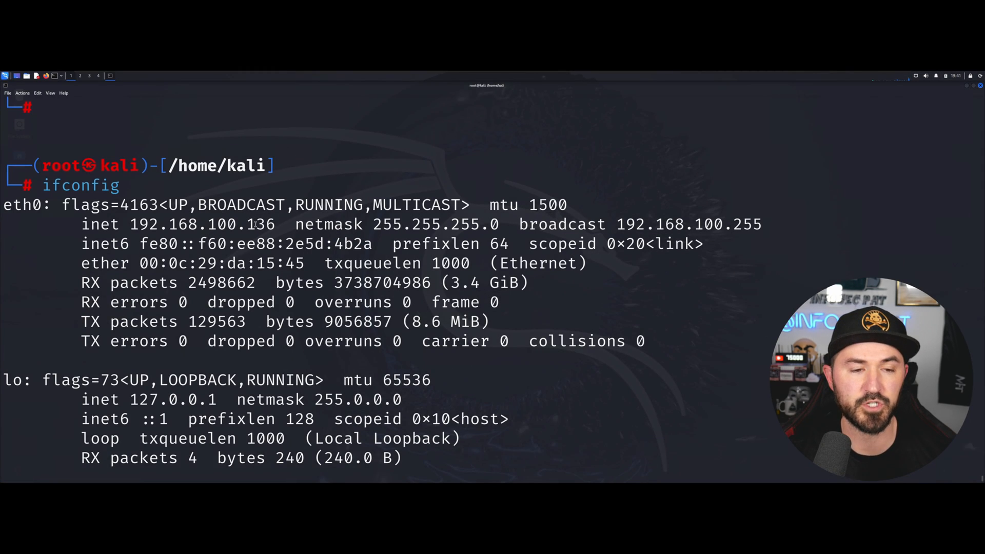
double_click(262, 223)
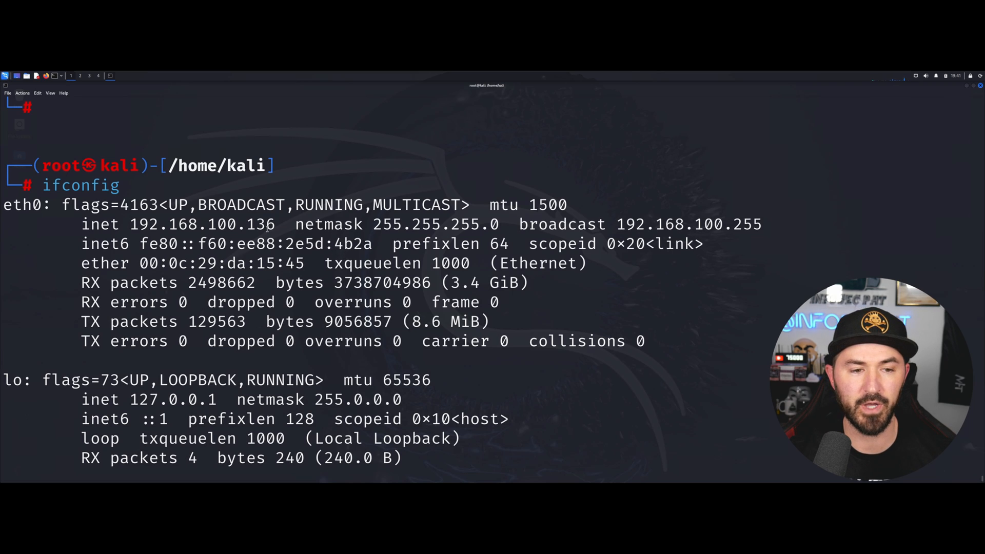
text(ping)
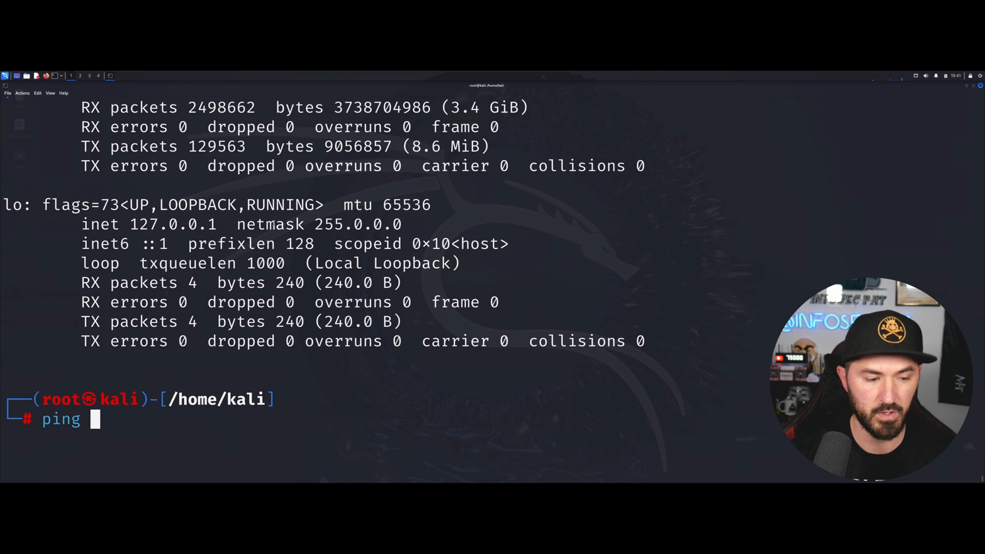
text(mkdir TOOLS)
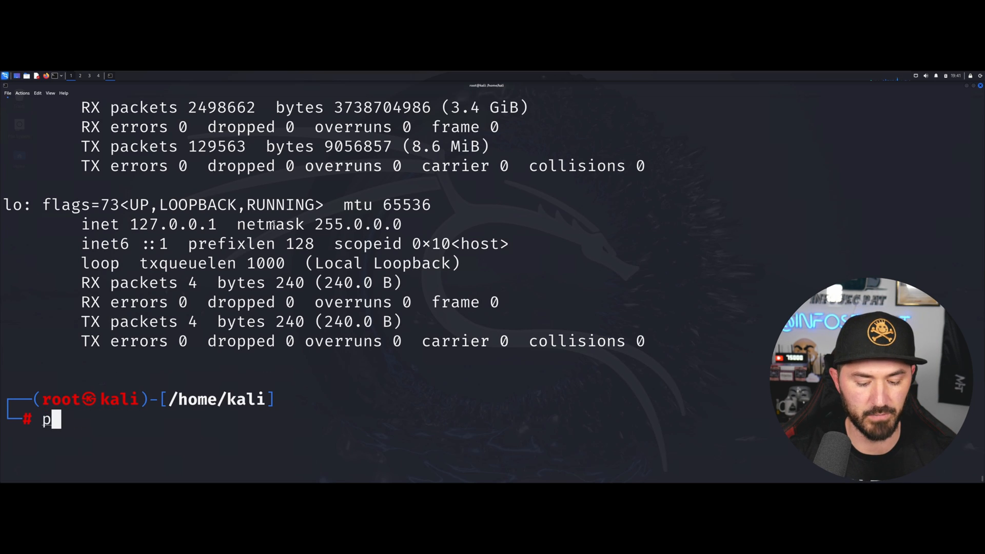
text(ing 192.1)
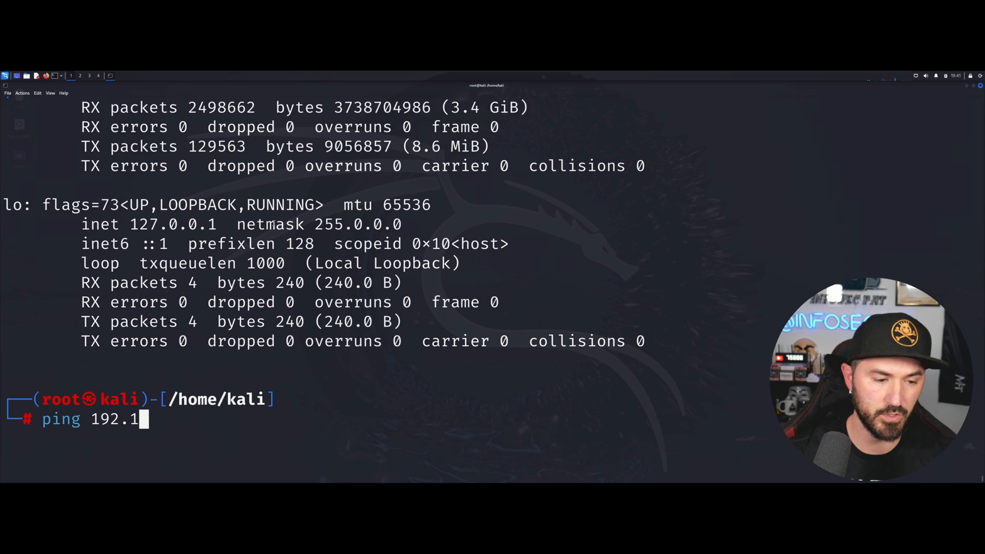
text(68.100.137)
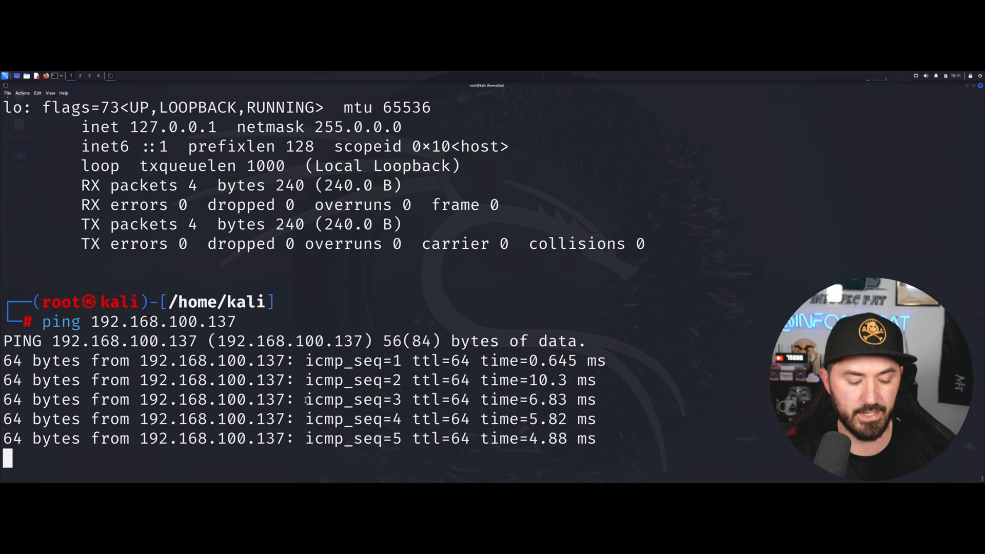
key(ctrl+c)
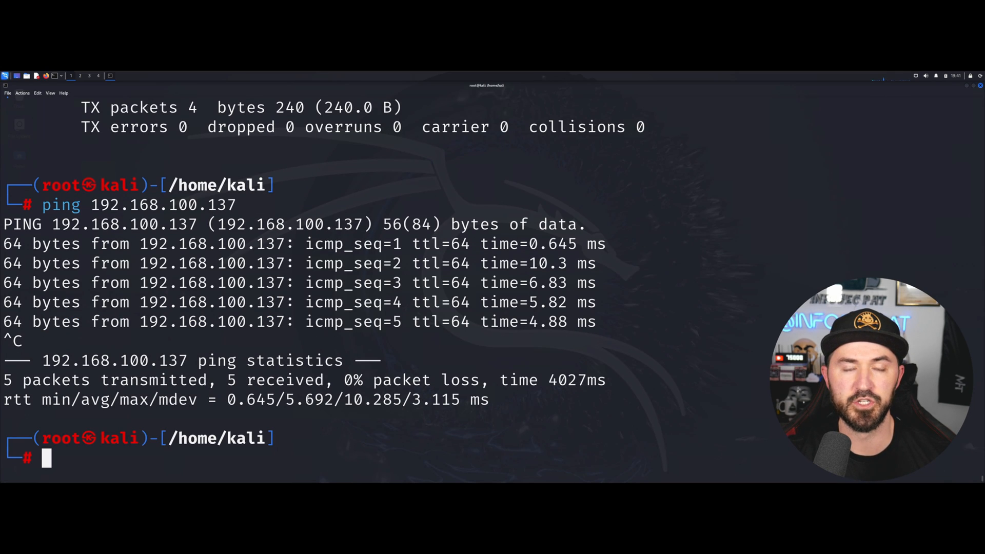